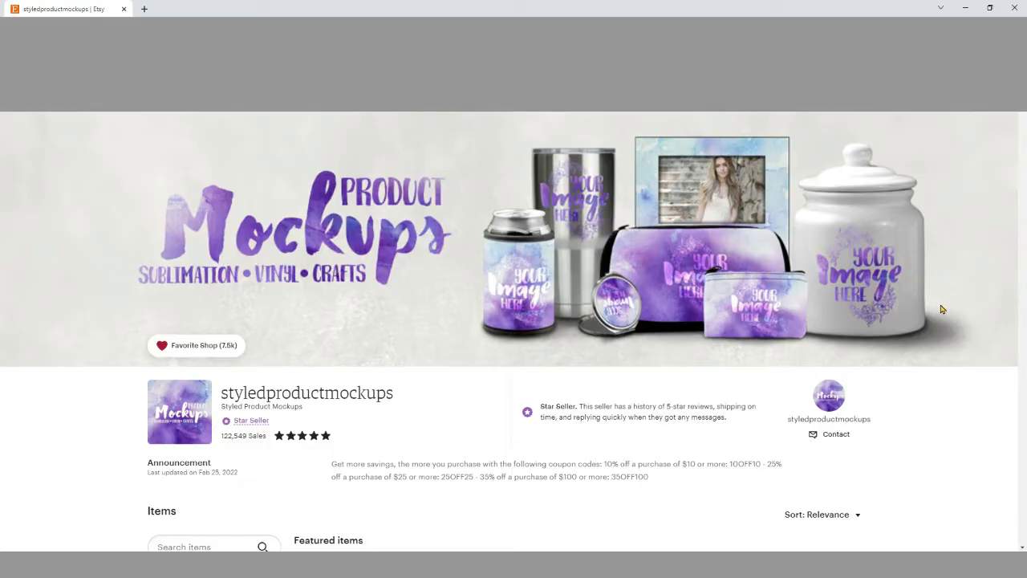
mouse_move(953, 339)
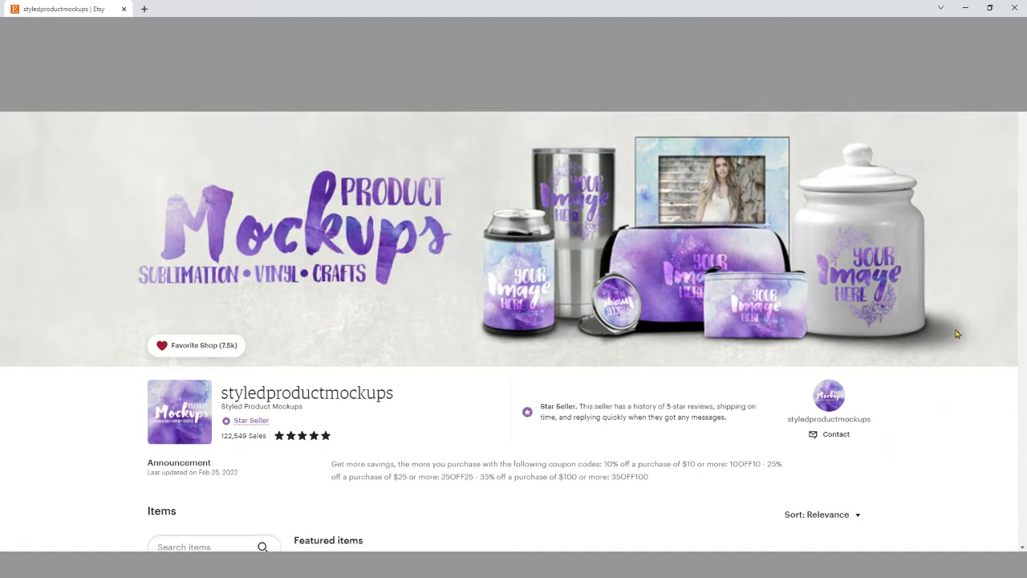
mouse_move(921, 336)
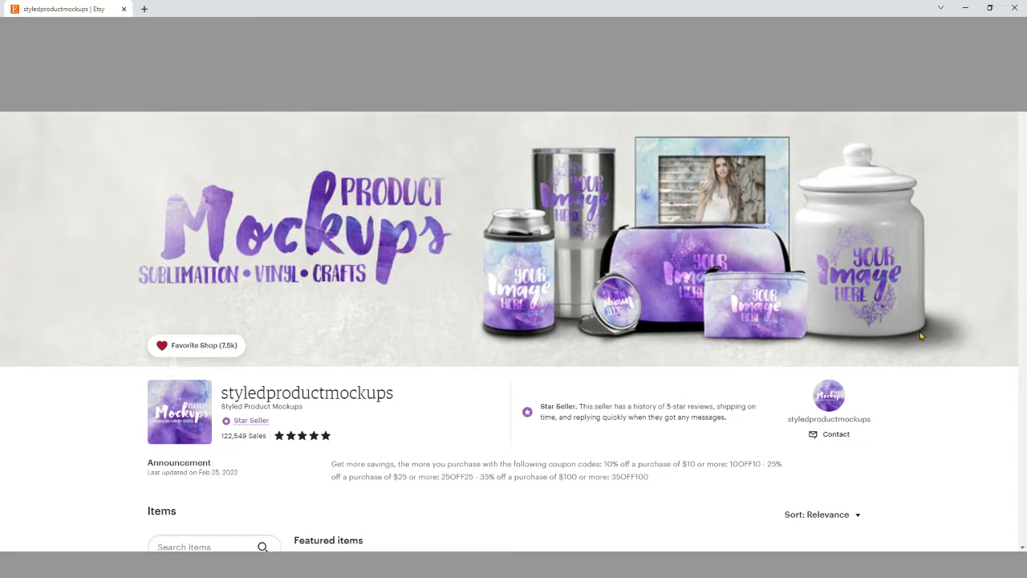
- Scroll through the Etsy shop to find the mini chocolate candy tube mockup listing
scroll(down, 3)
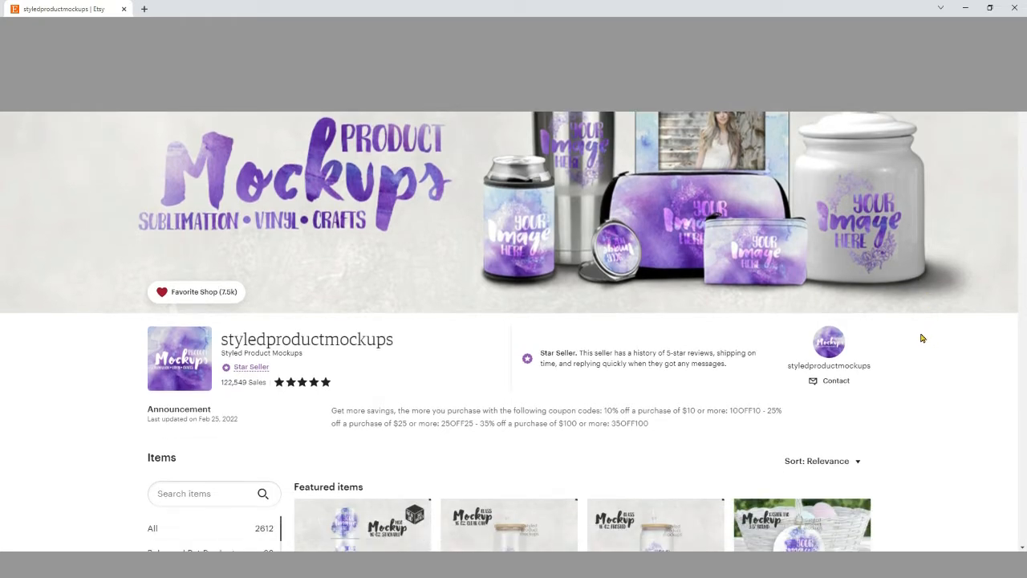
scroll(down, 3)
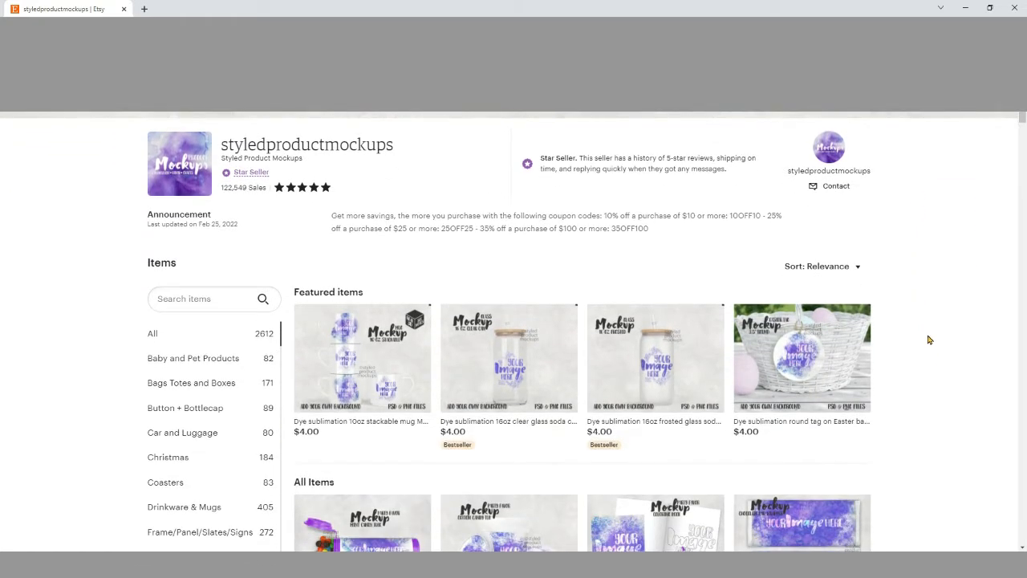
scroll(down, 3)
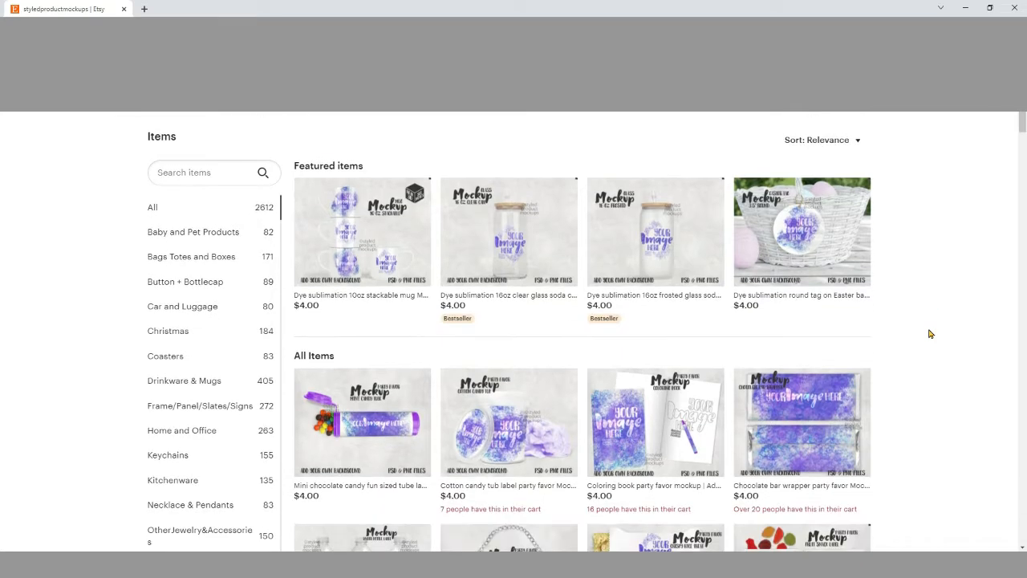
scroll(down, 3)
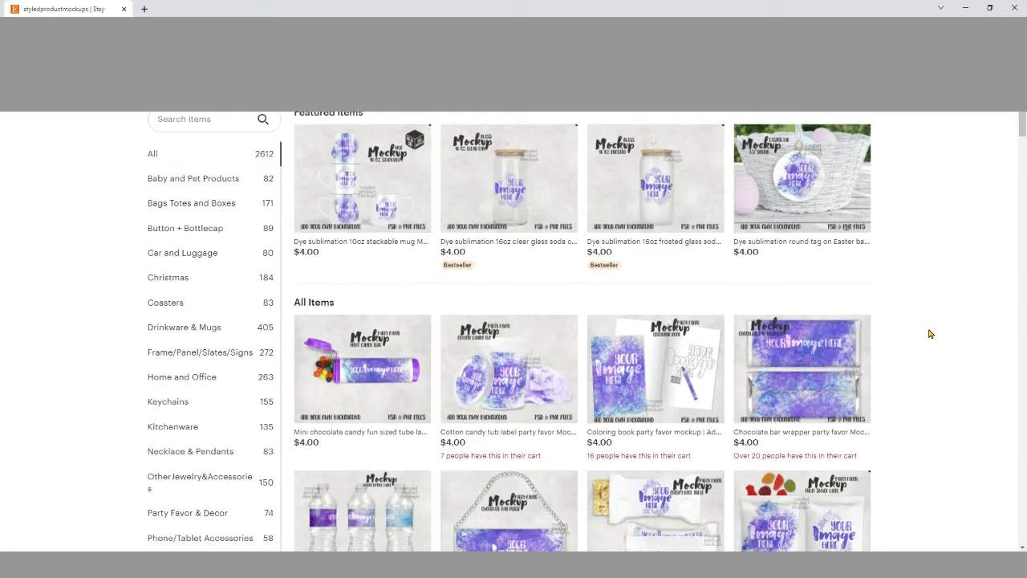
scroll(down, 3)
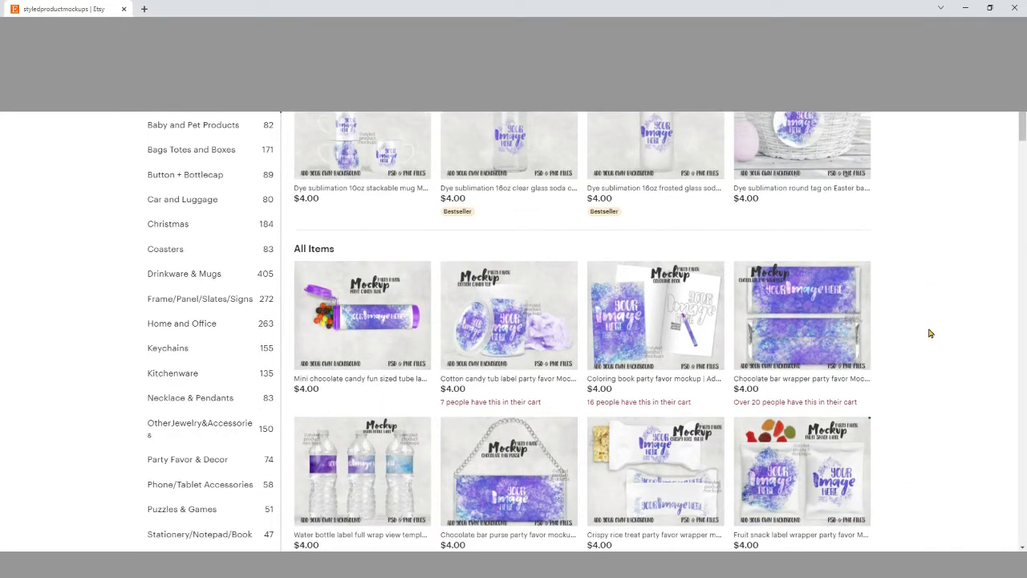
mouse_move(960, 411)
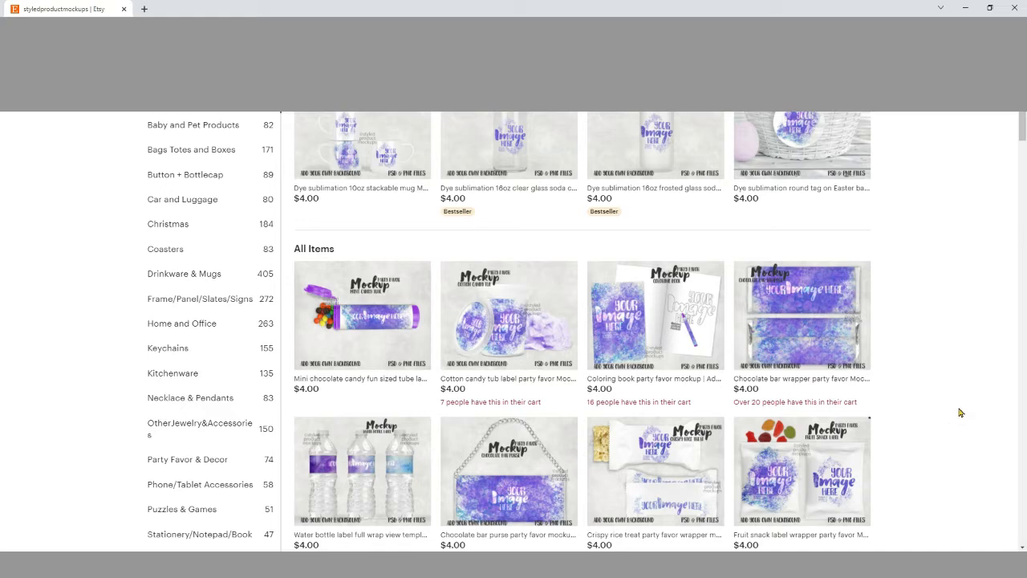
scroll(down, 3)
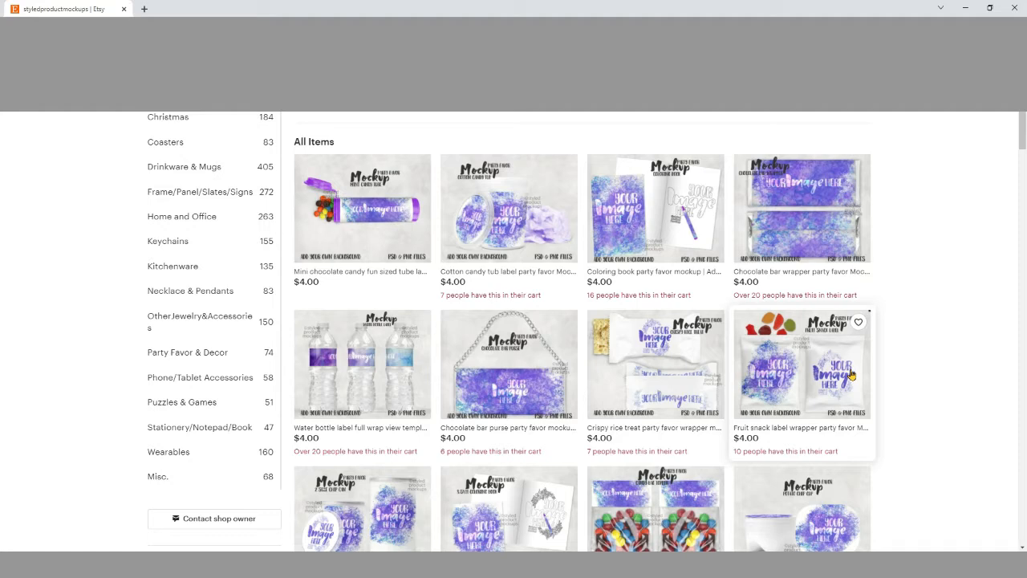
scroll(down, 3)
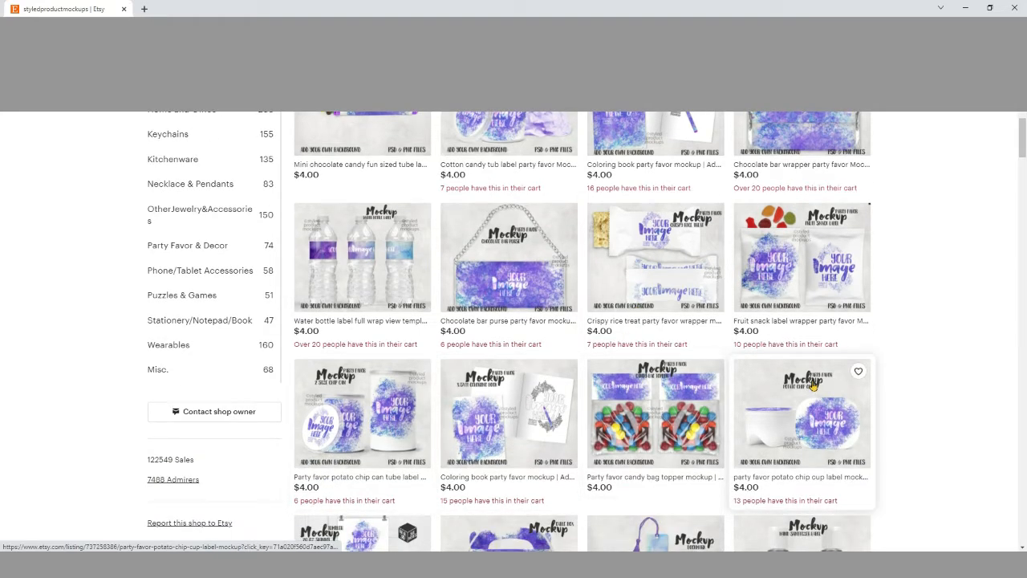
scroll(down, 3)
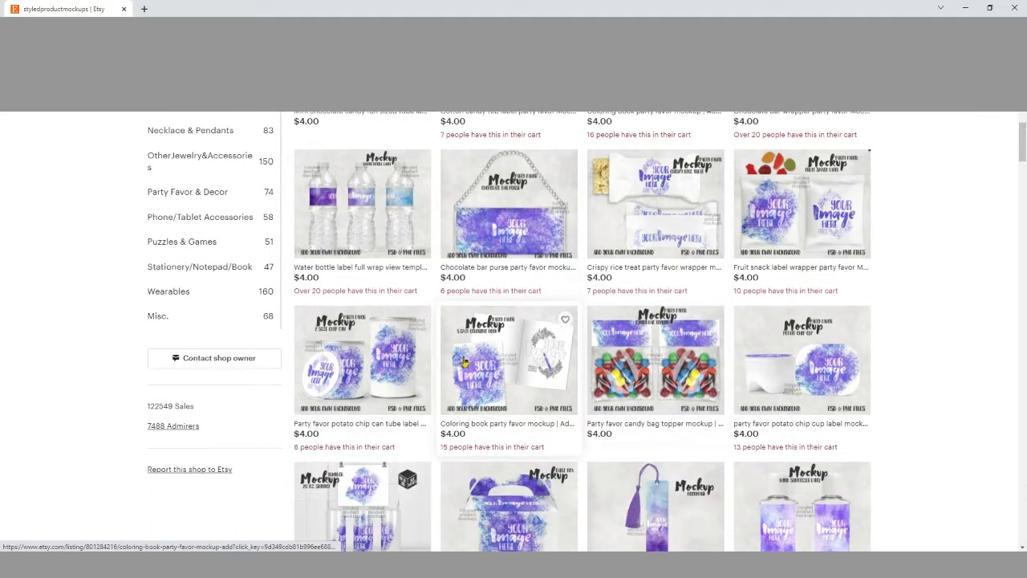
scroll(down, 3)
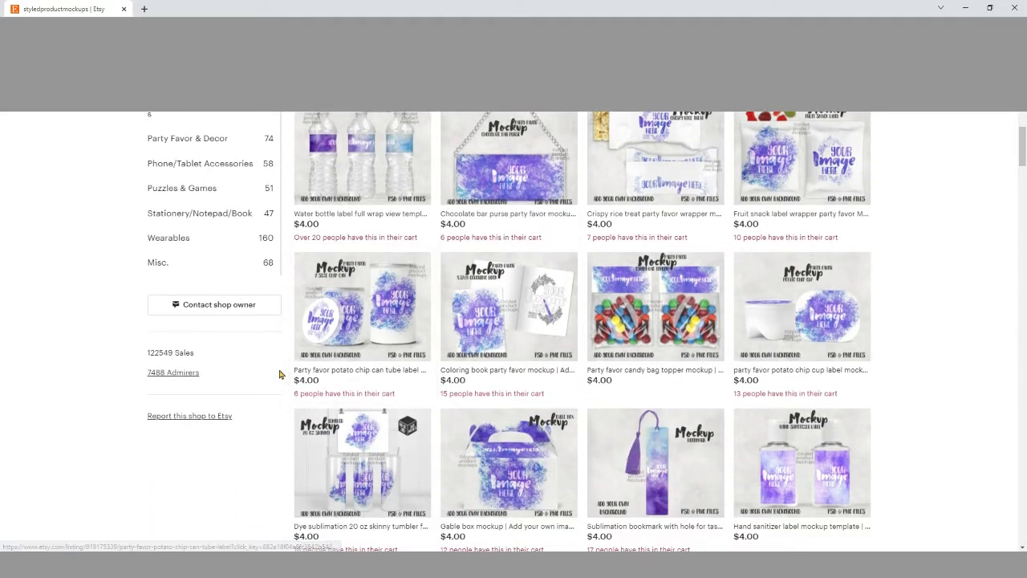
scroll(down, 3)
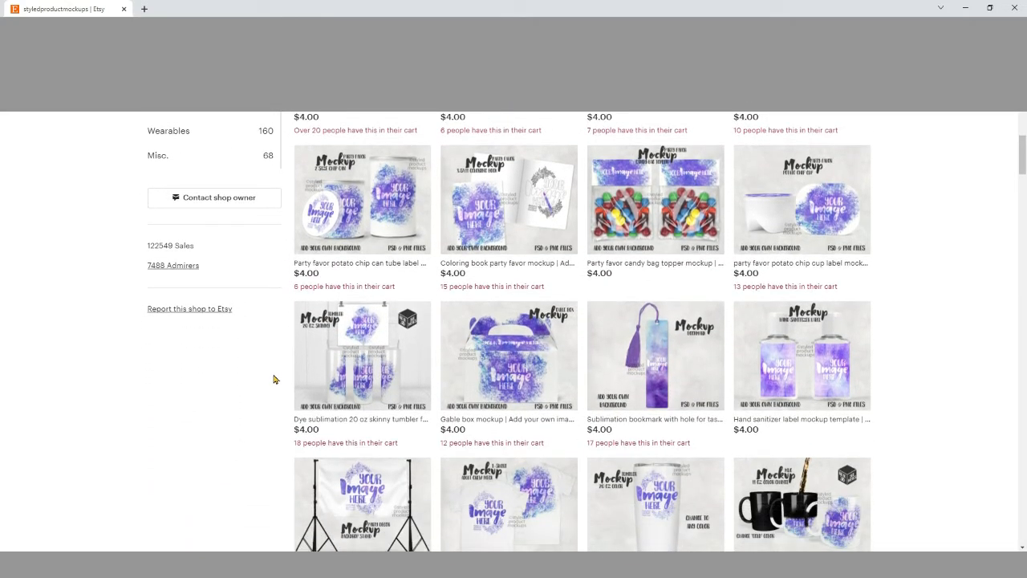
scroll(up, 3)
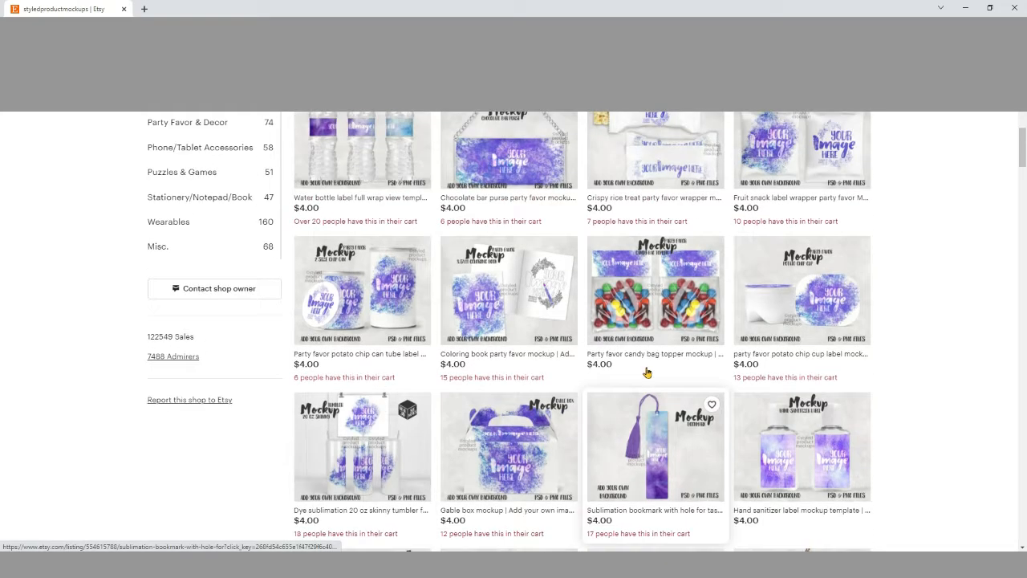
scroll(up, 3)
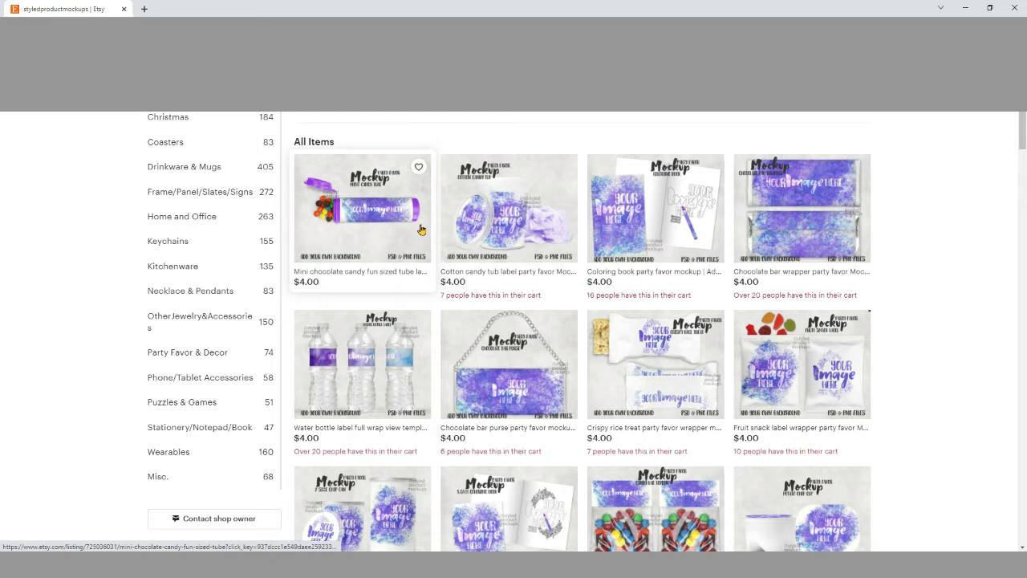
mouse_move(363, 266)
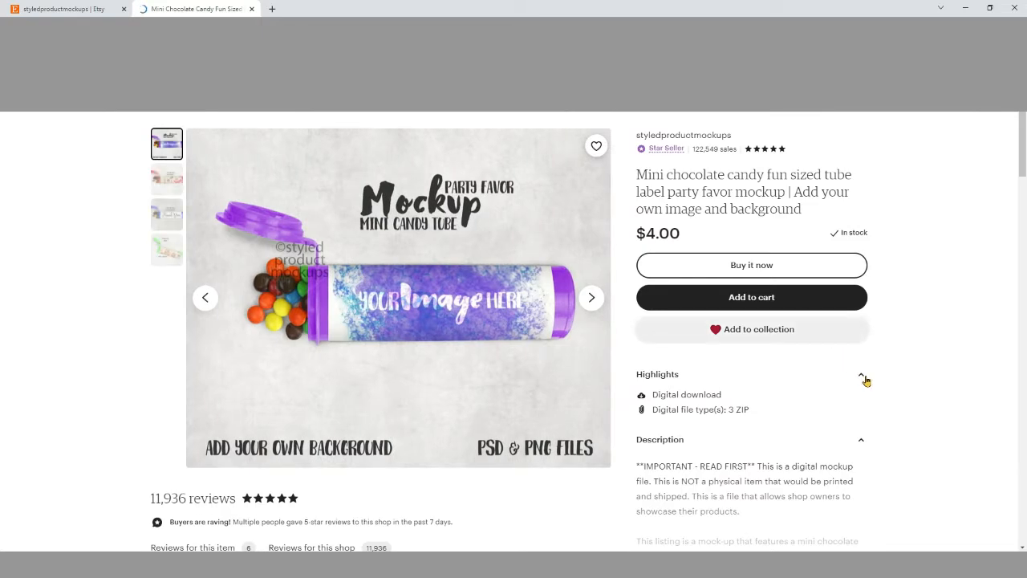
mouse_move(951, 382)
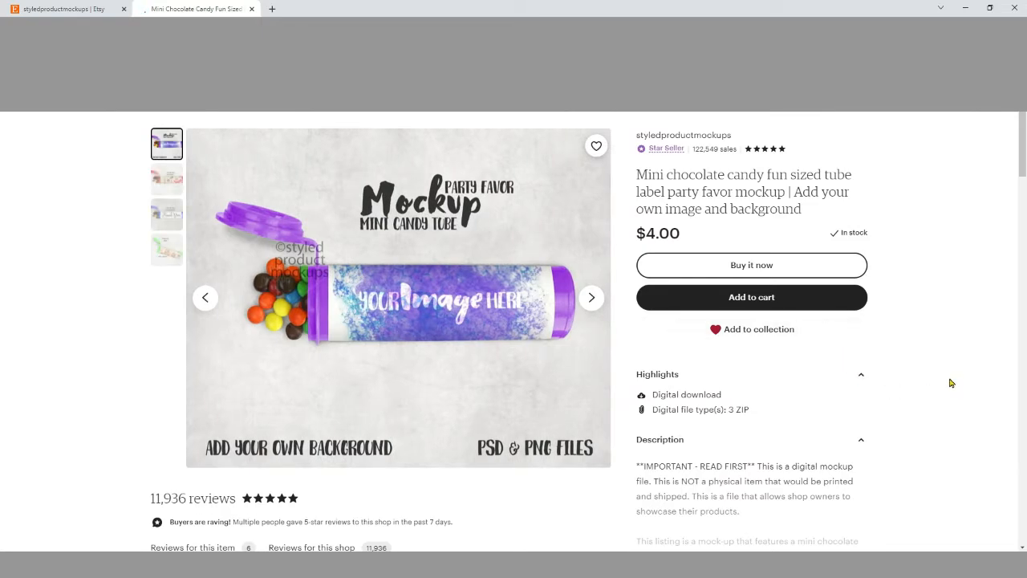
mouse_move(227, 300)
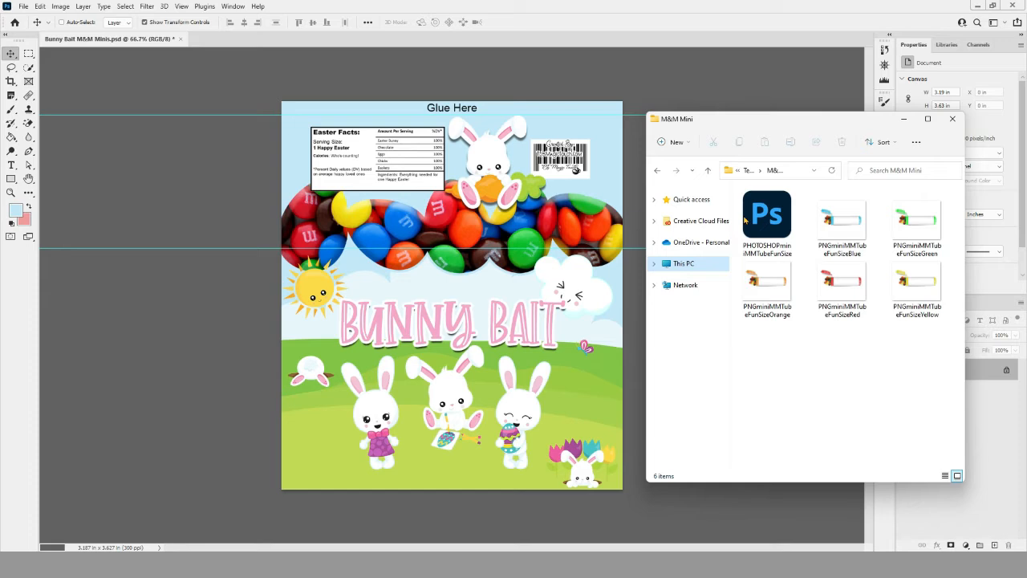
mouse_move(763, 357)
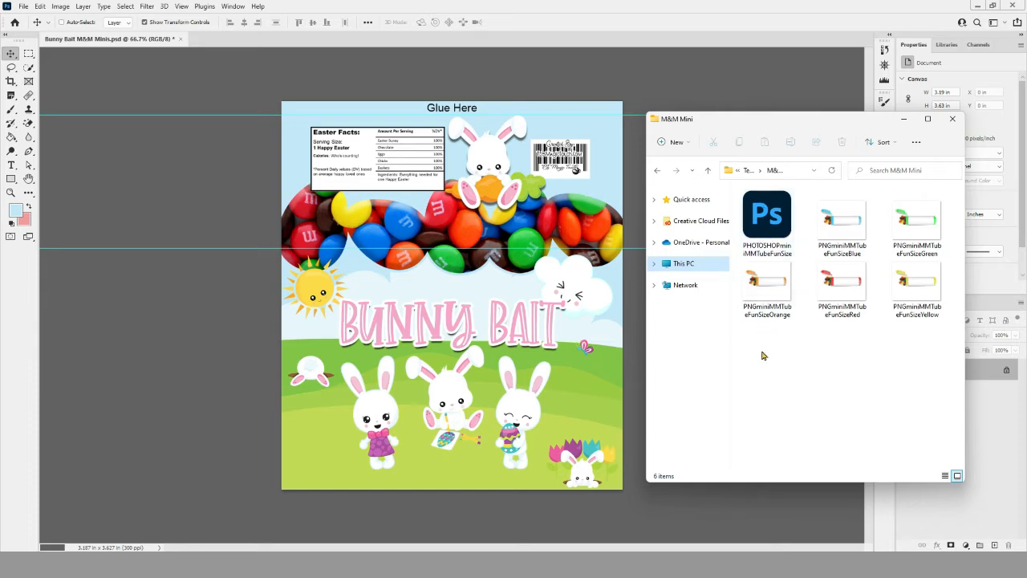
mouse_move(769, 369)
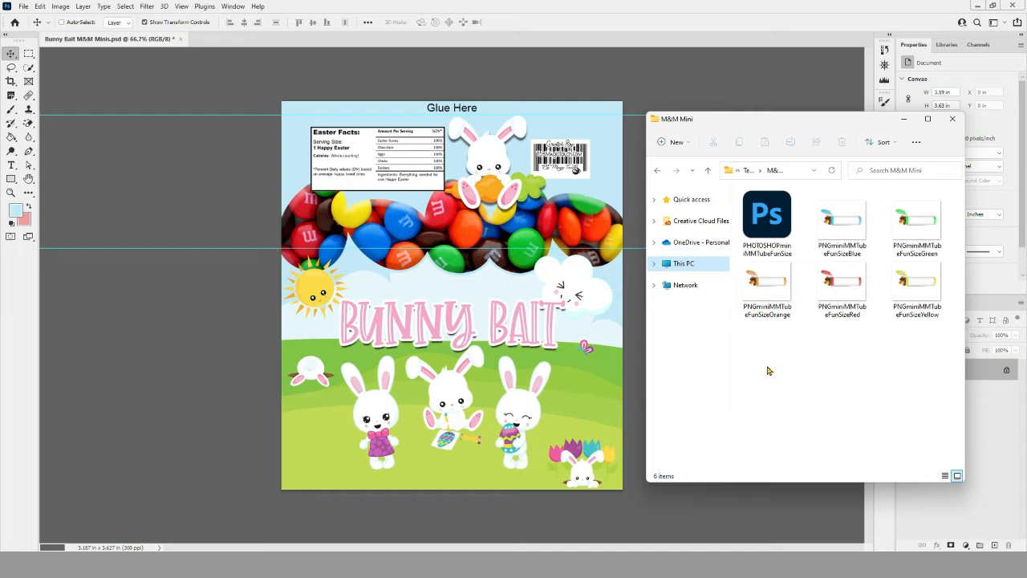
- Select the candy tube mockup PSD in the M&M Mini folder
click(768, 217)
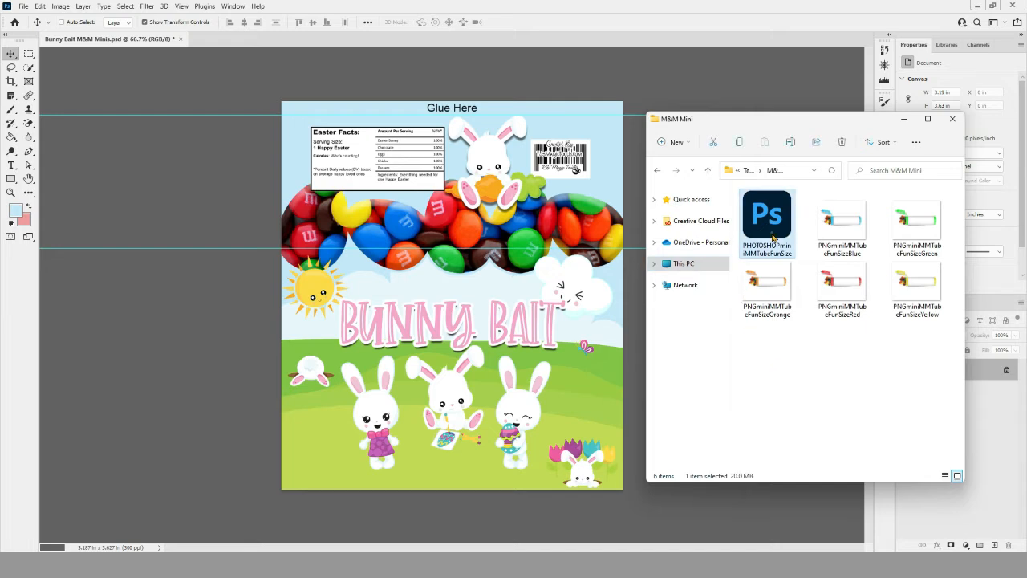
- Open the candy tube mockup PSD and toggle its textured background layer off and back on
double_click(768, 215)
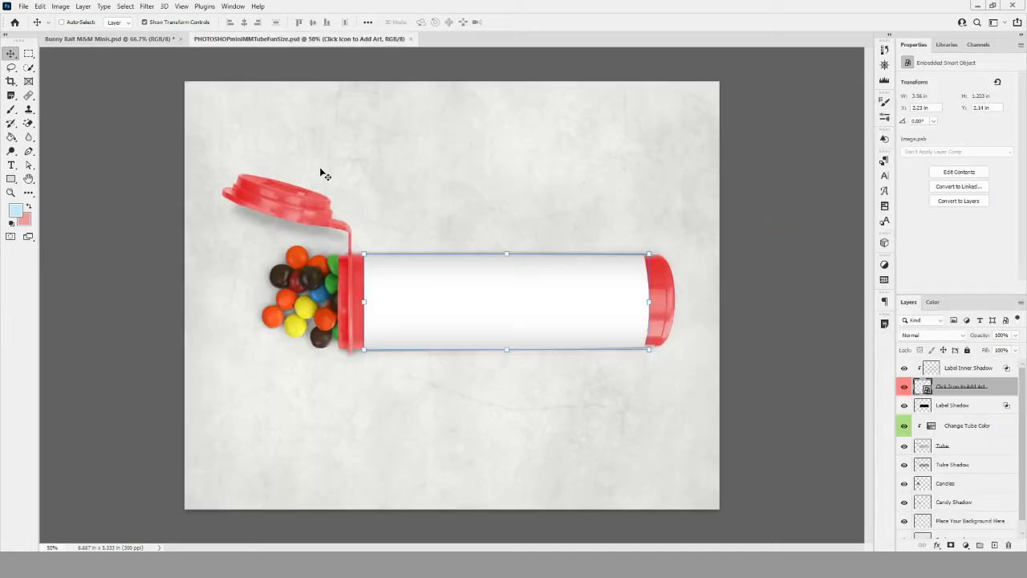
mouse_move(482, 305)
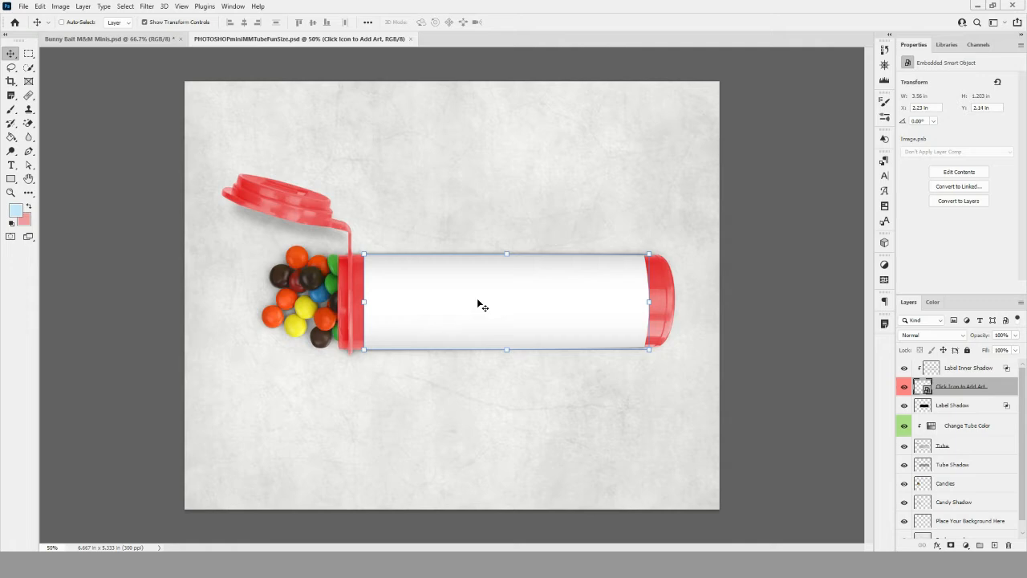
mouse_move(932, 451)
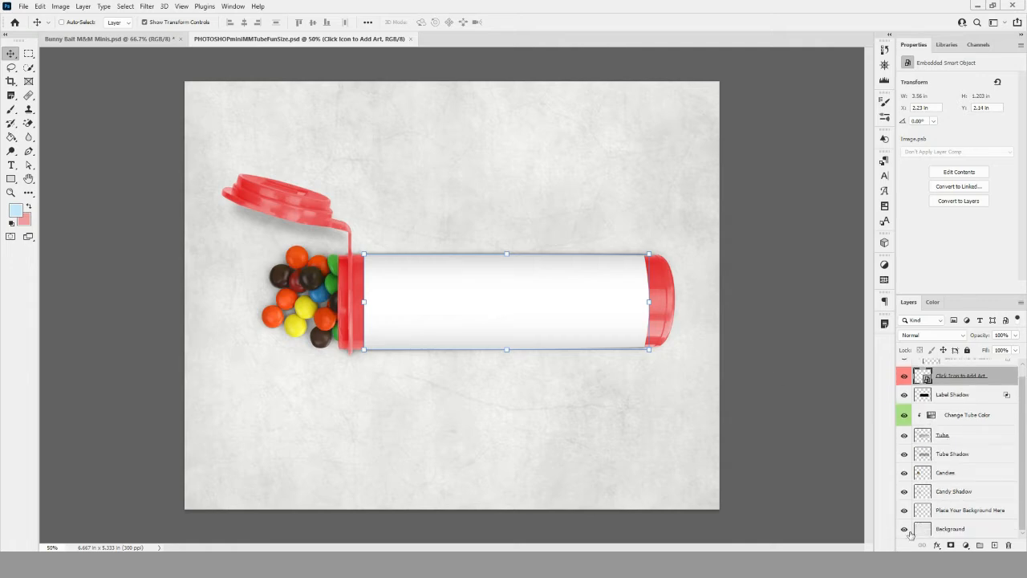
click(905, 528)
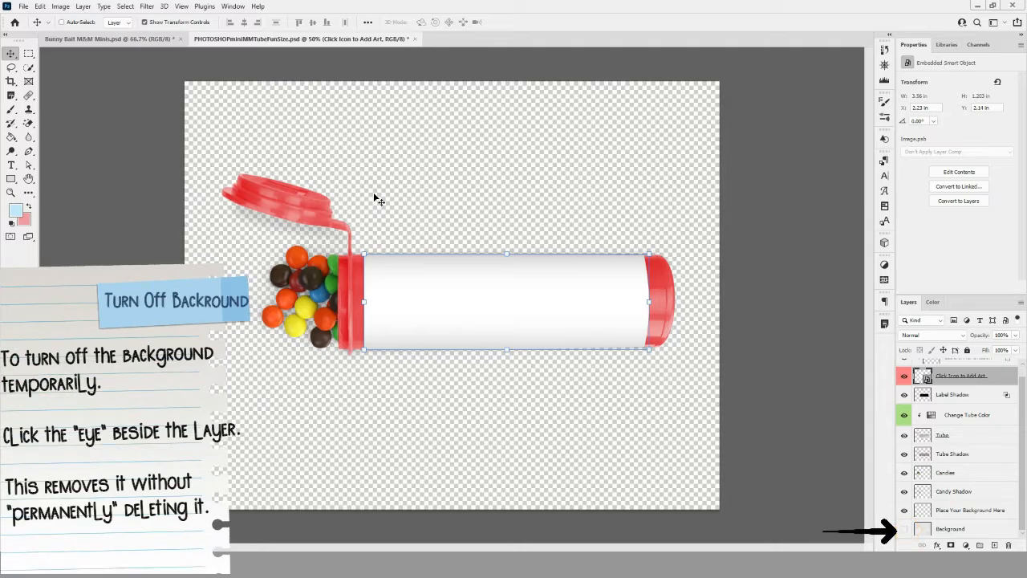
mouse_move(350, 351)
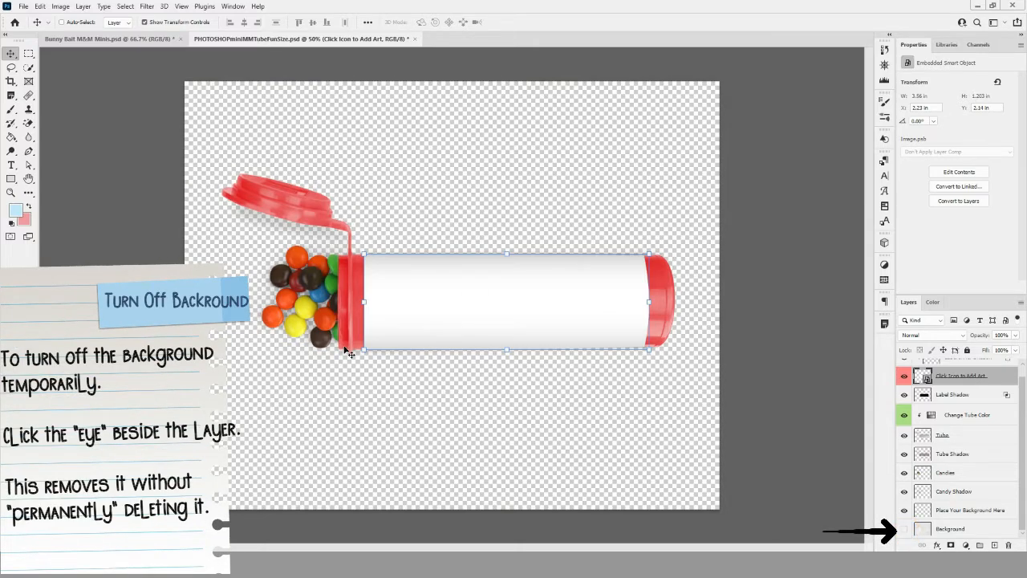
click(906, 528)
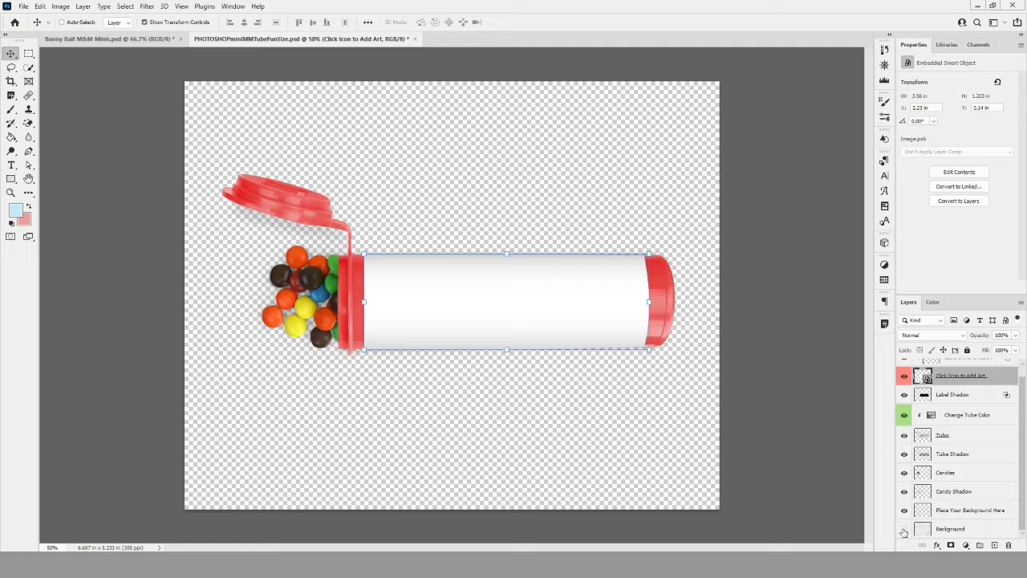
click(905, 528)
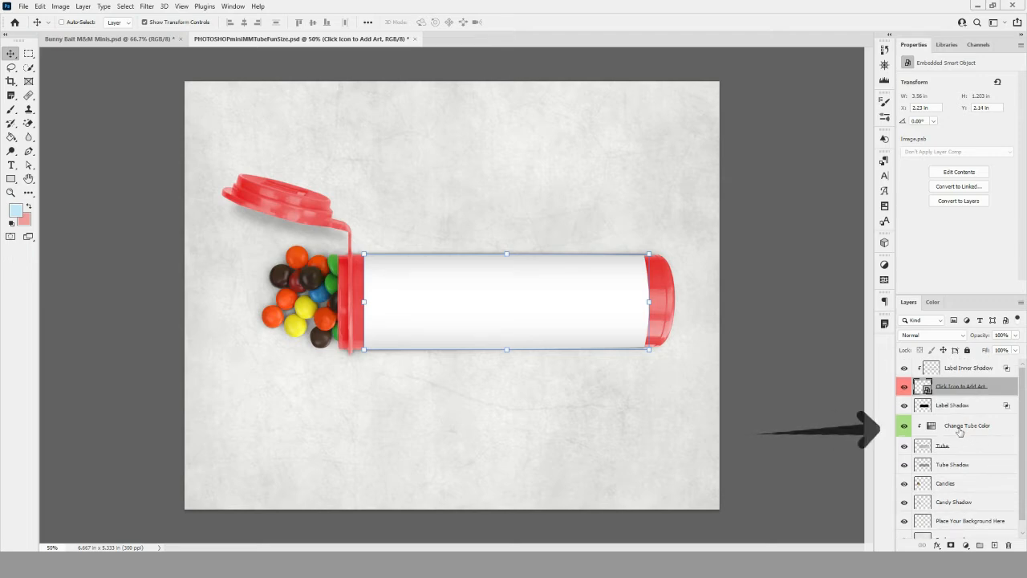
- On the Change Tube Color layer, sweep the Hue slider through purple, red and mint to a blue tube
click(966, 426)
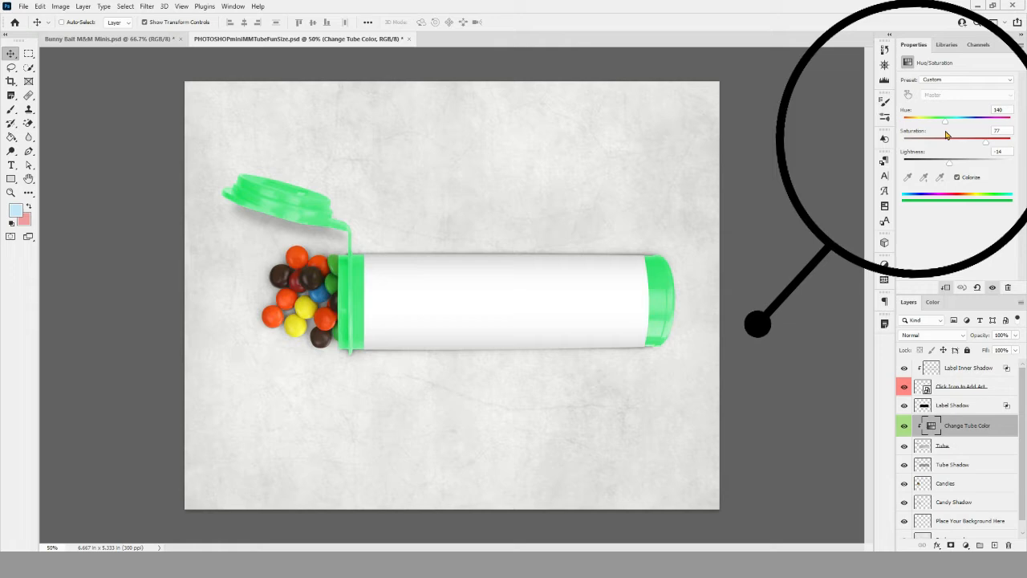
drag(941, 119, 985, 119)
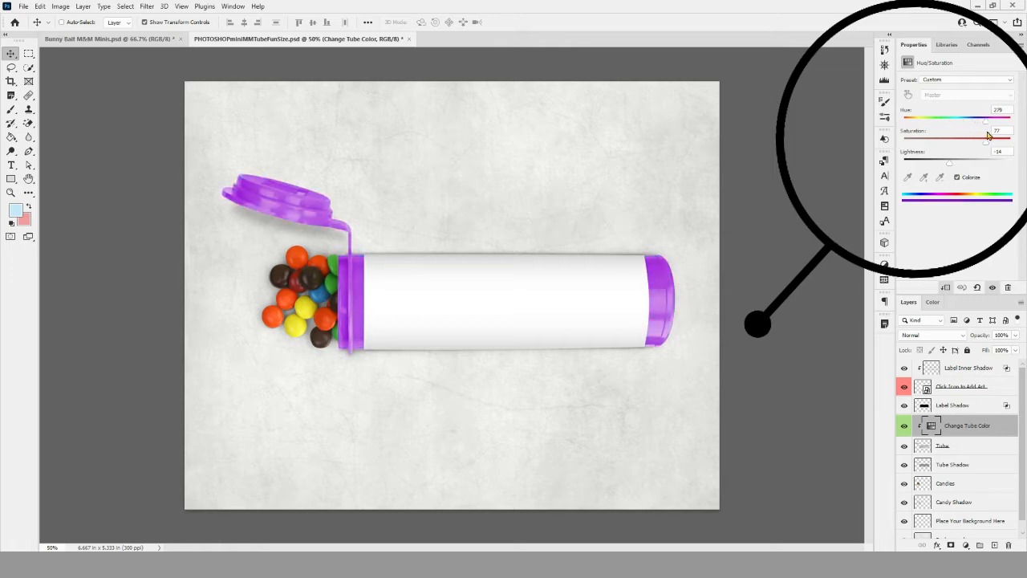
drag(986, 119, 1010, 119)
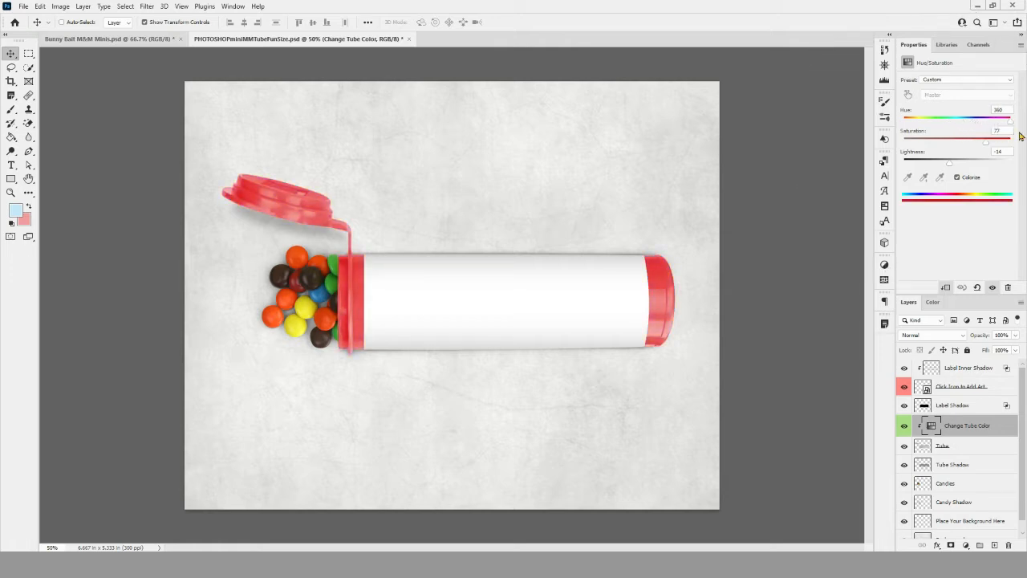
drag(1010, 120, 987, 120)
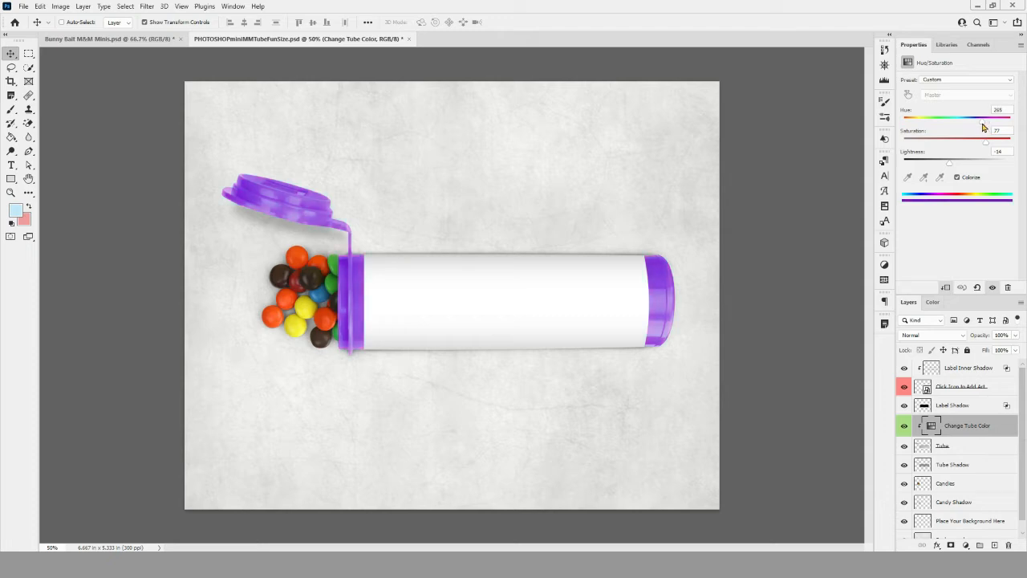
drag(999, 119, 950, 119)
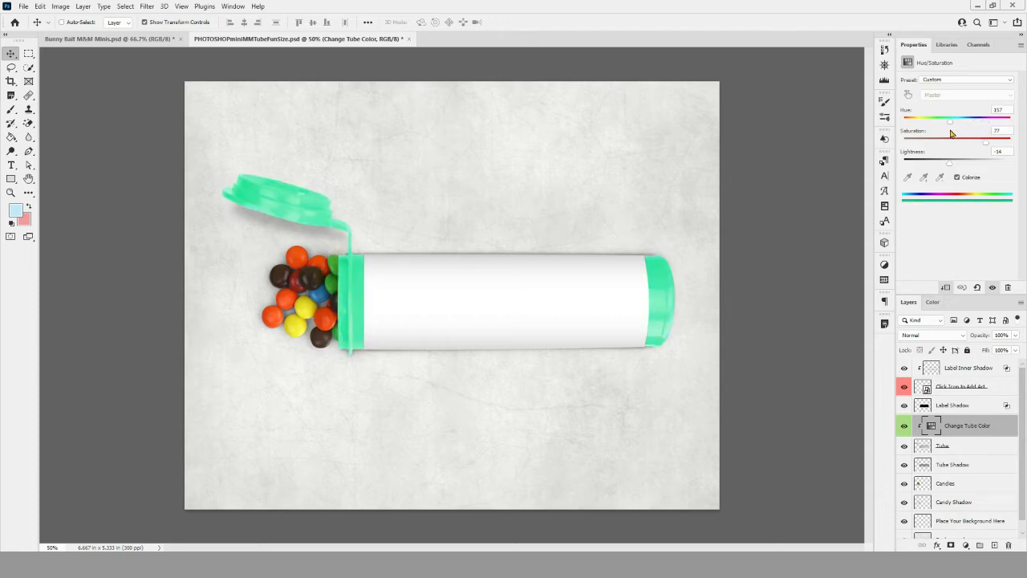
drag(951, 119, 962, 119)
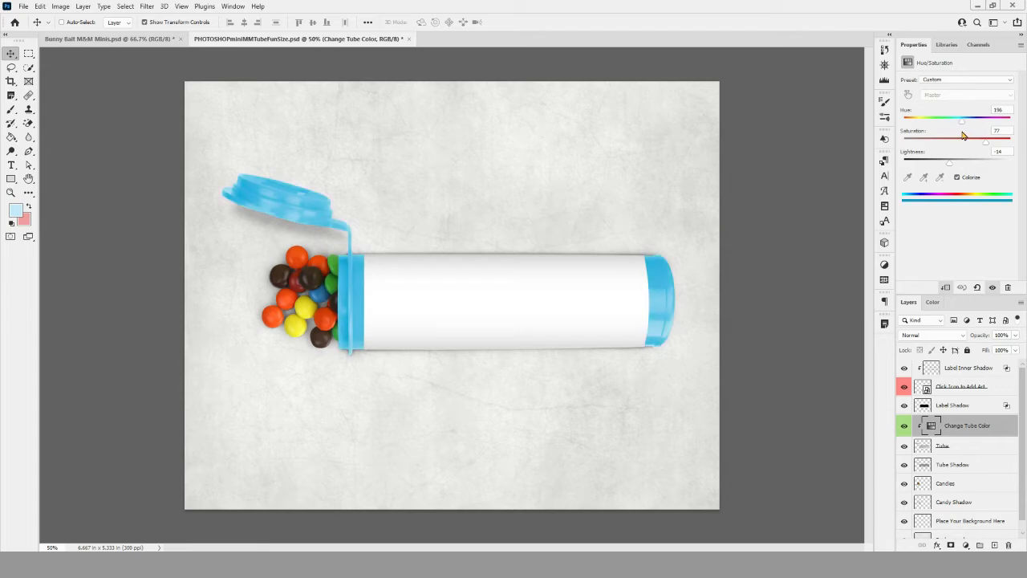
drag(962, 118, 966, 118)
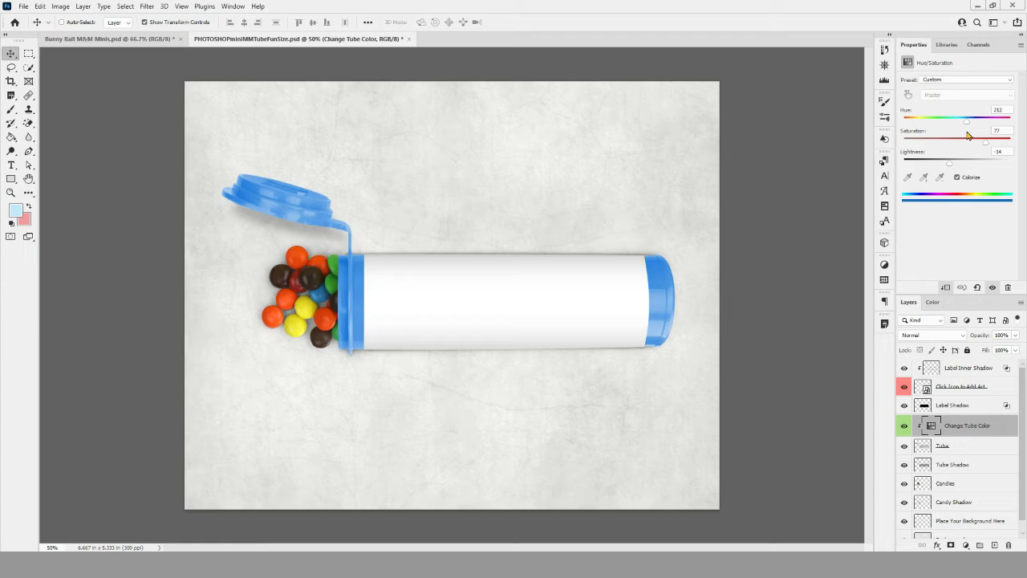
drag(967, 119, 963, 119)
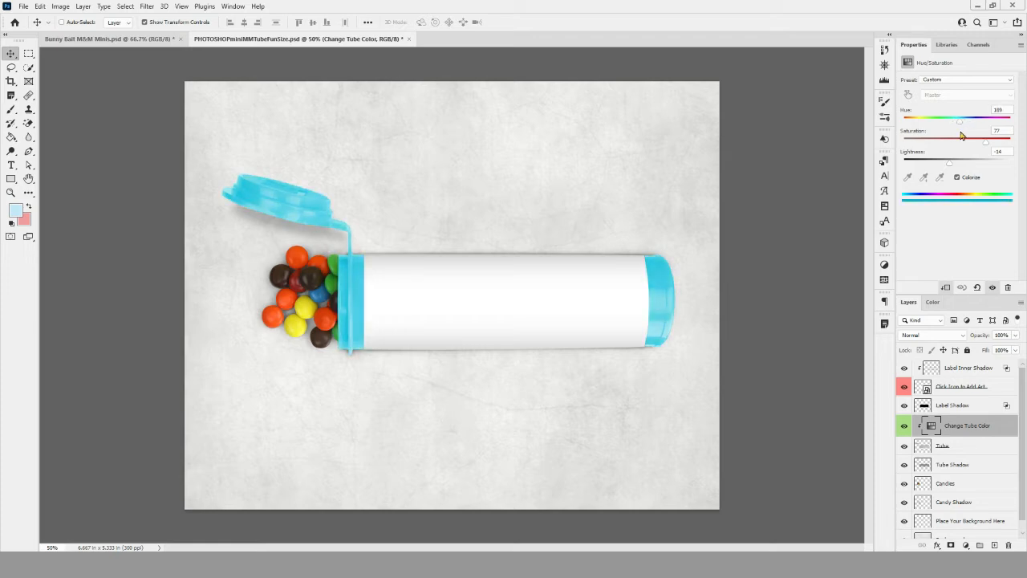
- Settle the hue on pale blue and raise Saturation so the tube is a vivid blue
drag(960, 119, 984, 119)
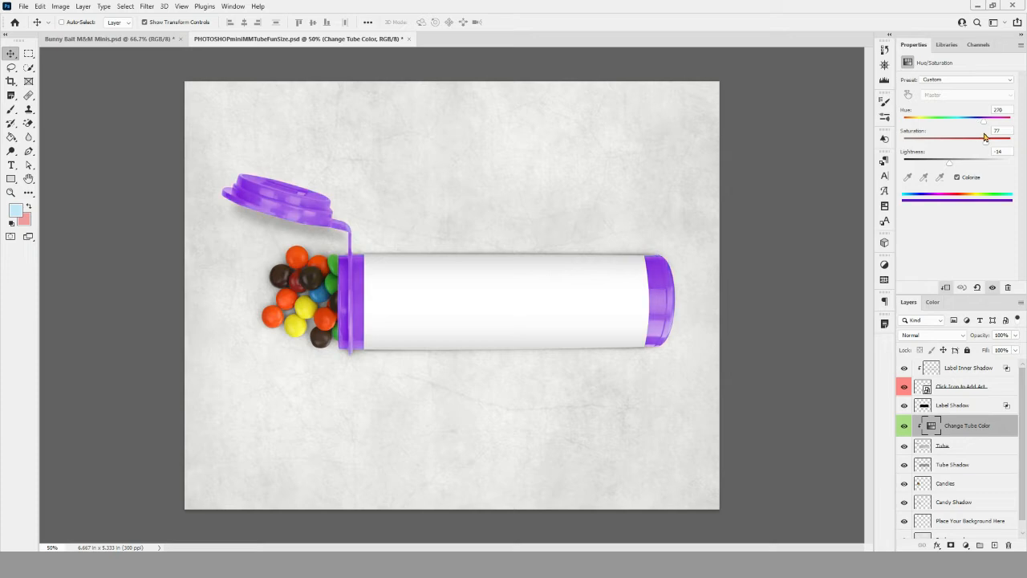
drag(982, 118, 964, 119)
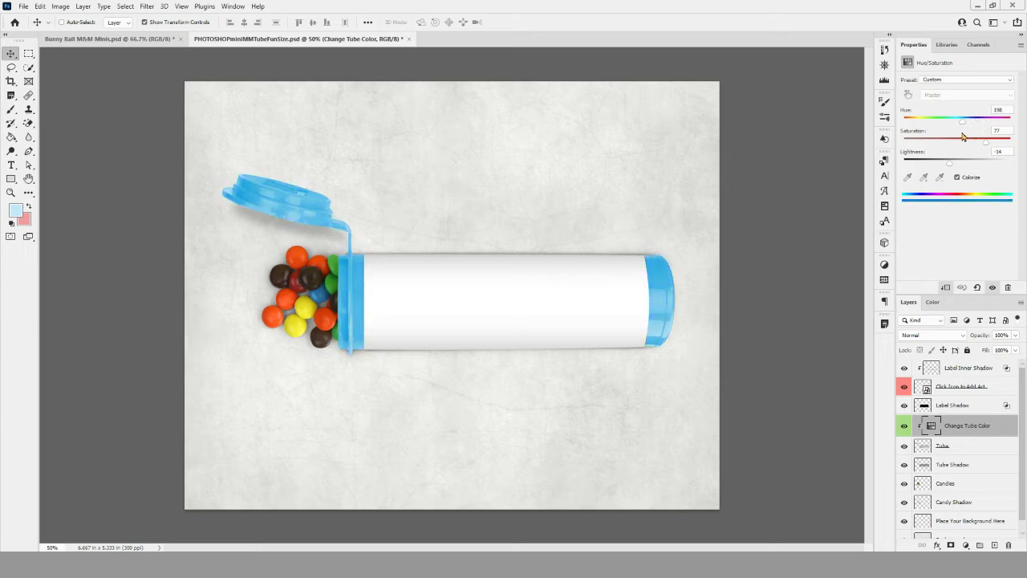
drag(964, 119, 954, 119)
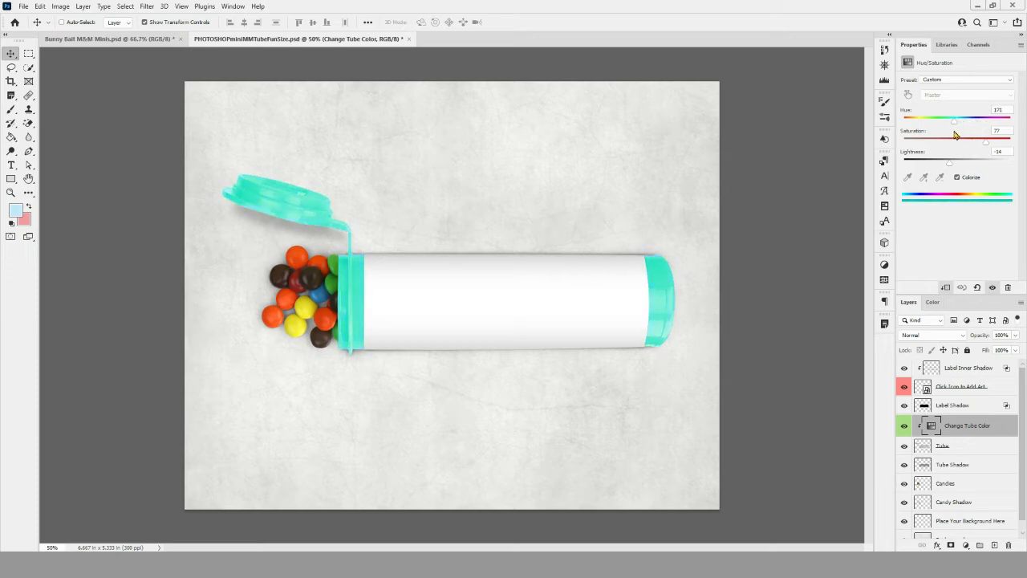
drag(953, 118, 963, 119)
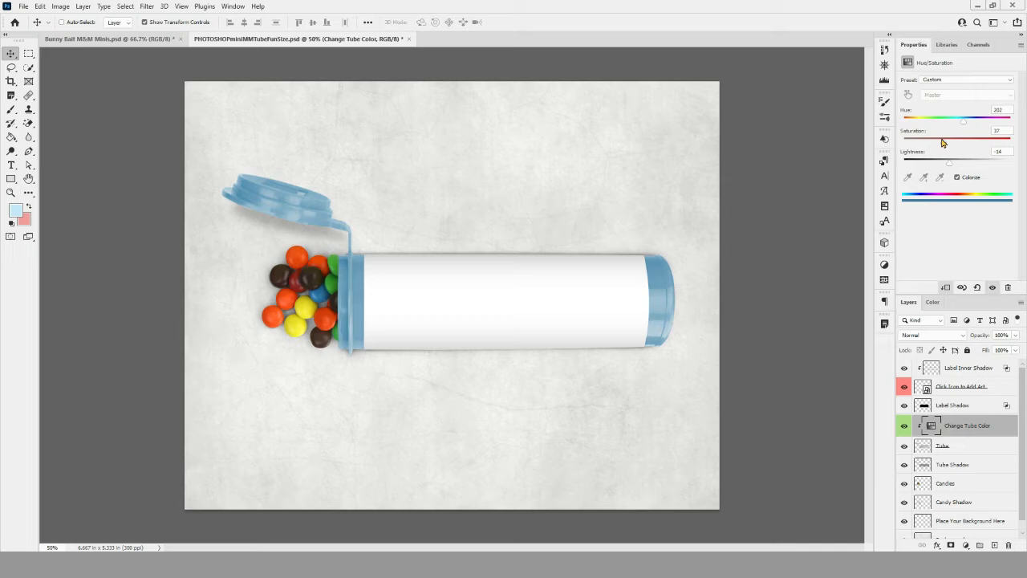
drag(963, 141, 1004, 141)
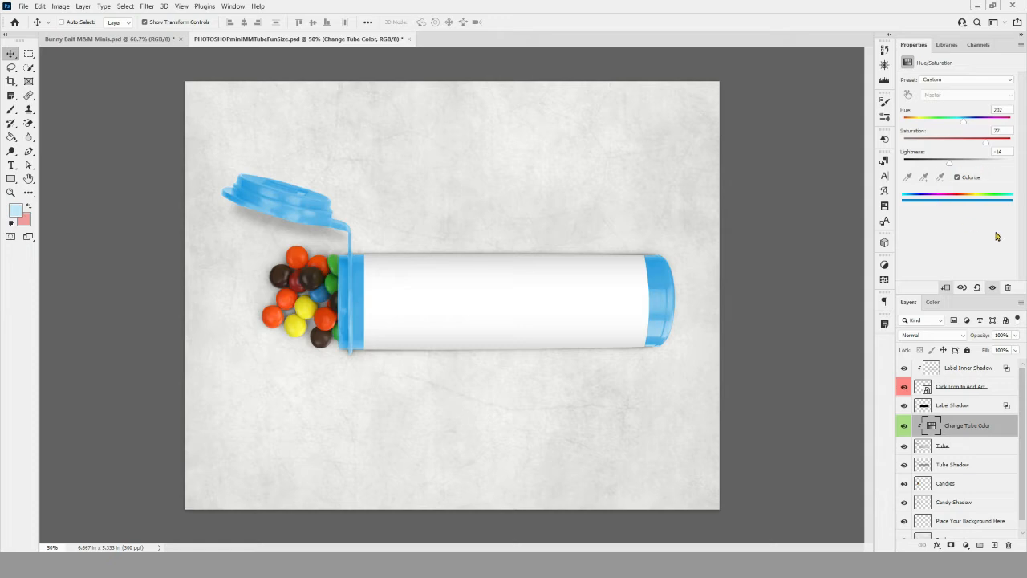
mouse_move(921, 363)
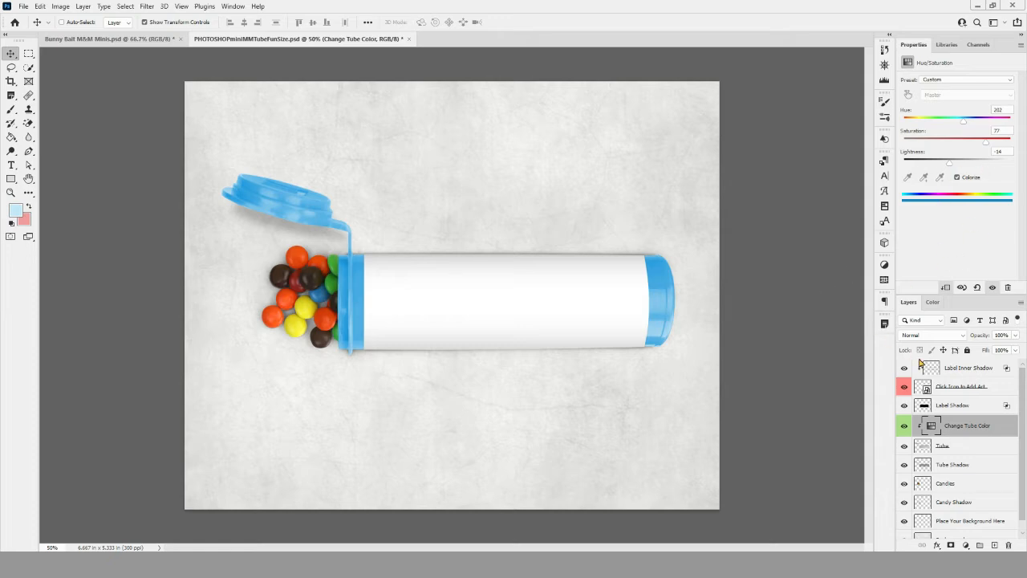
mouse_move(968, 406)
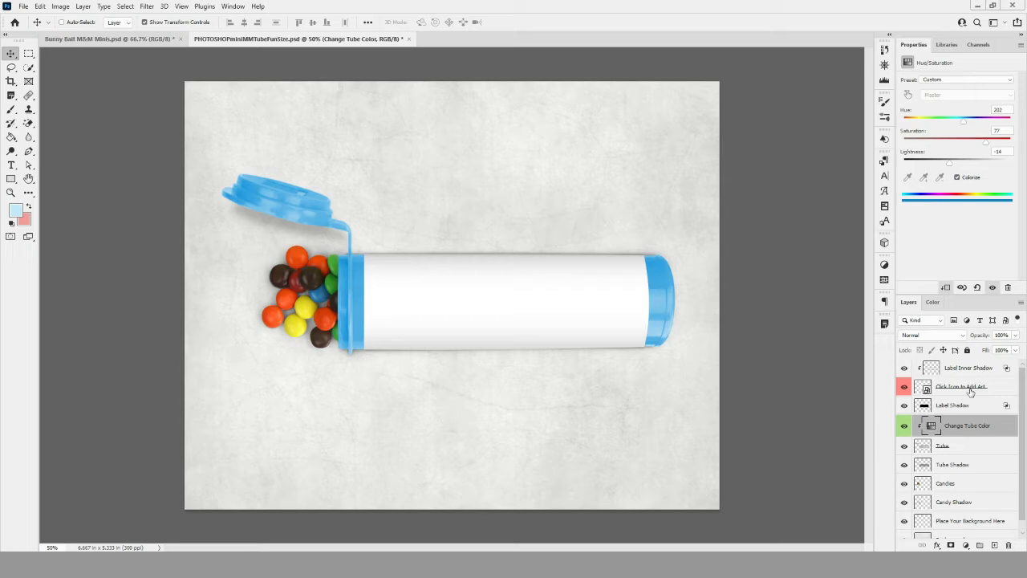
mouse_move(974, 450)
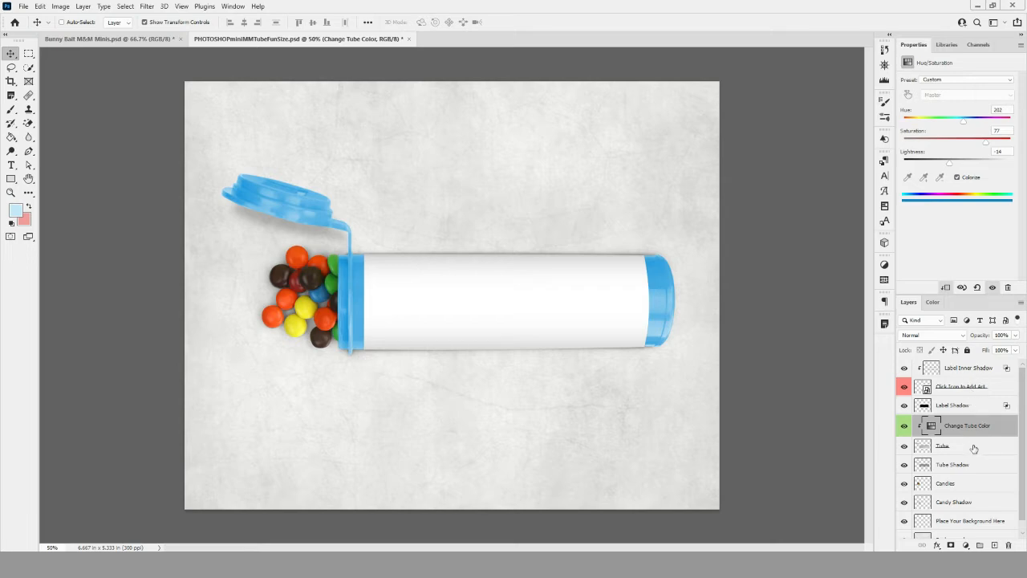
mouse_move(963, 472)
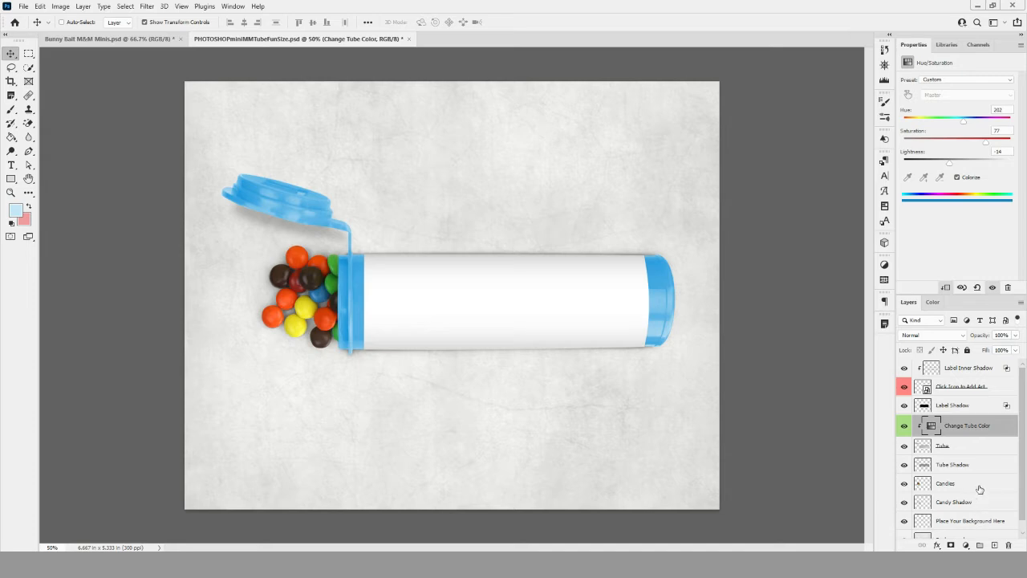
mouse_move(978, 485)
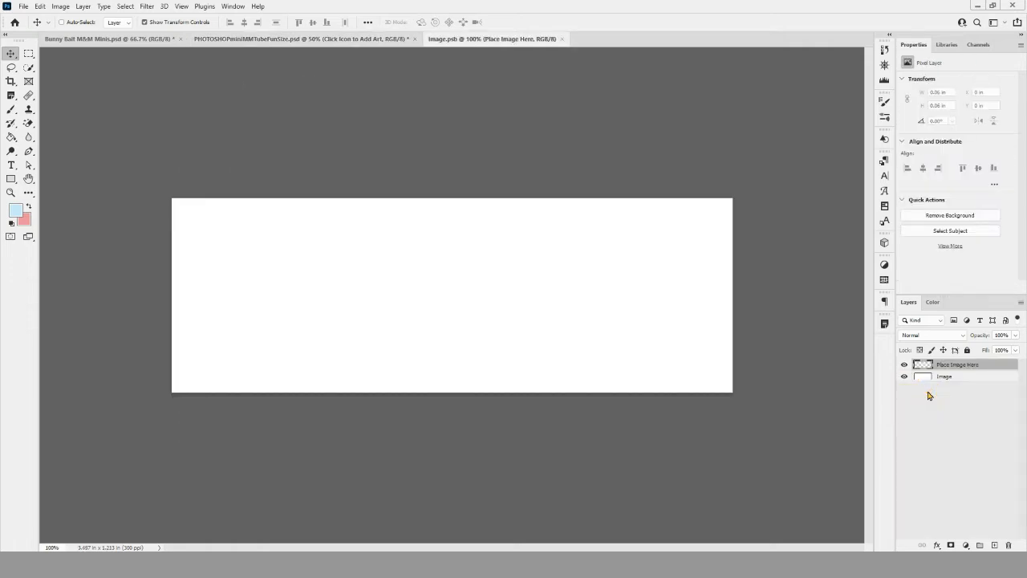
mouse_move(292, 247)
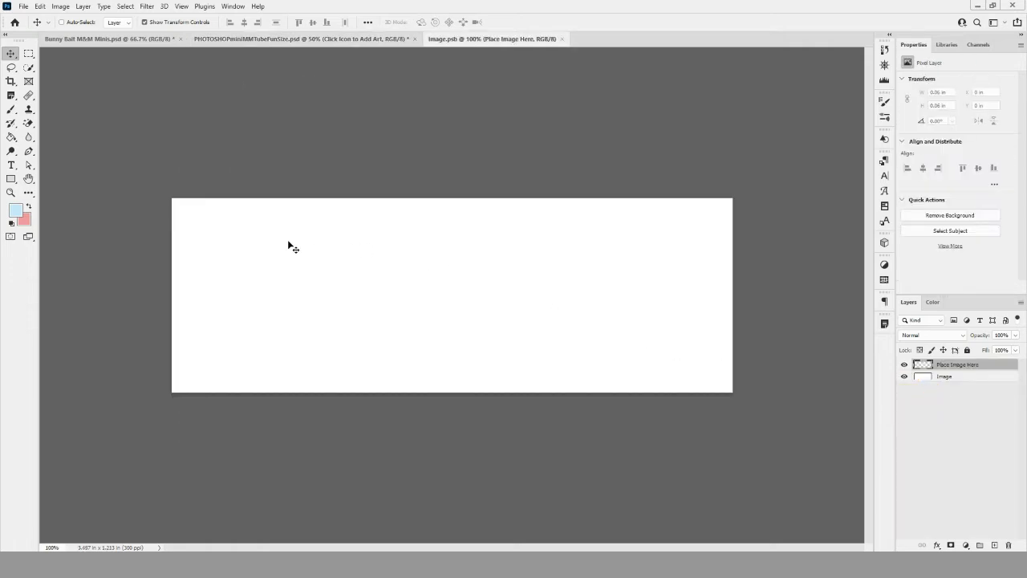
mouse_move(664, 362)
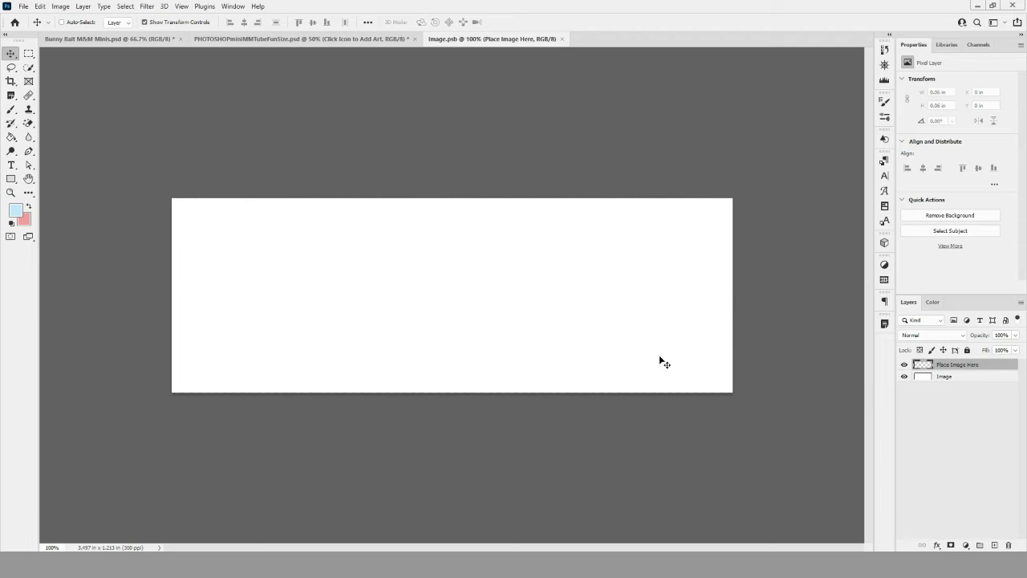
mouse_move(538, 363)
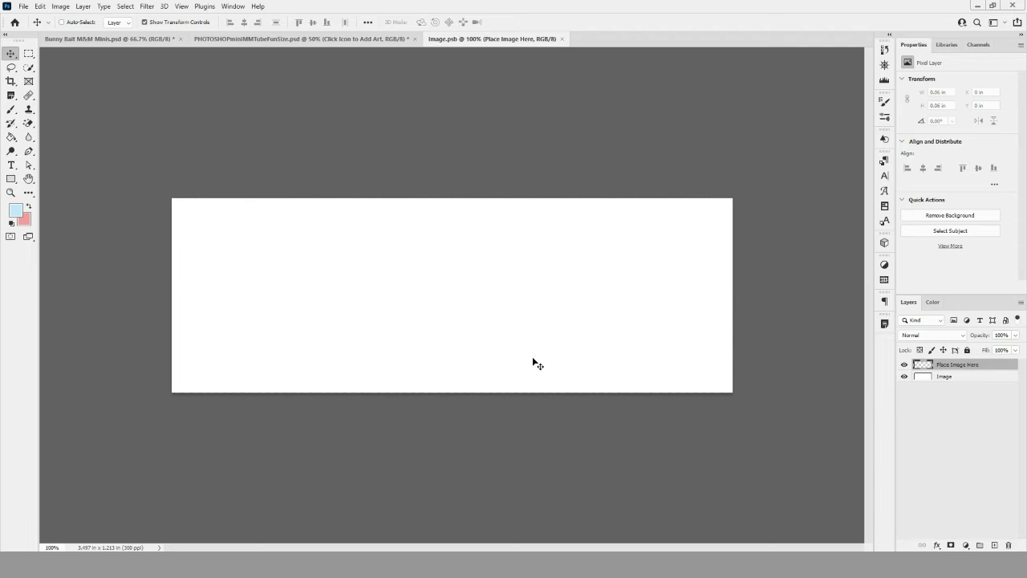
mouse_move(586, 363)
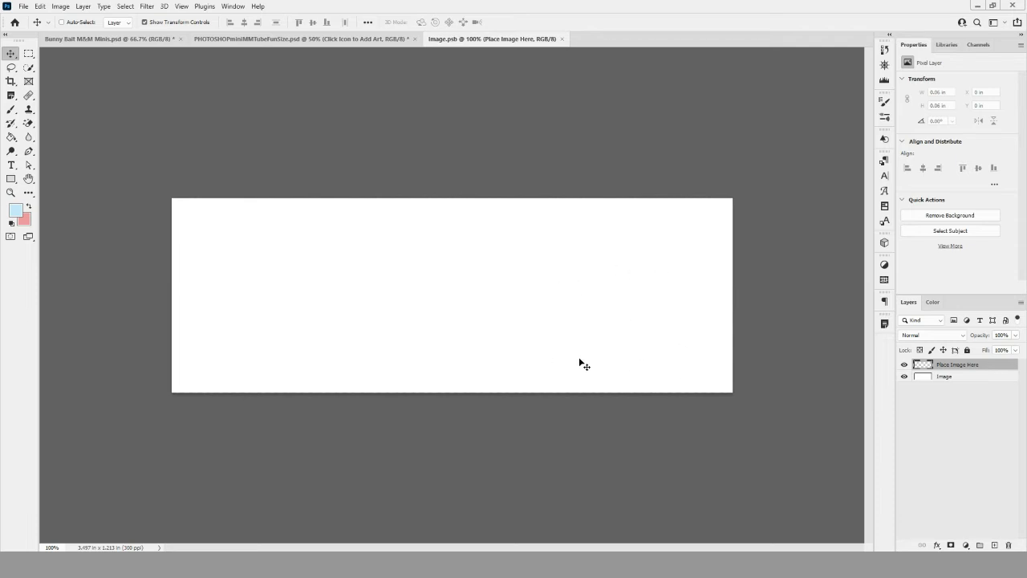
mouse_move(87, 47)
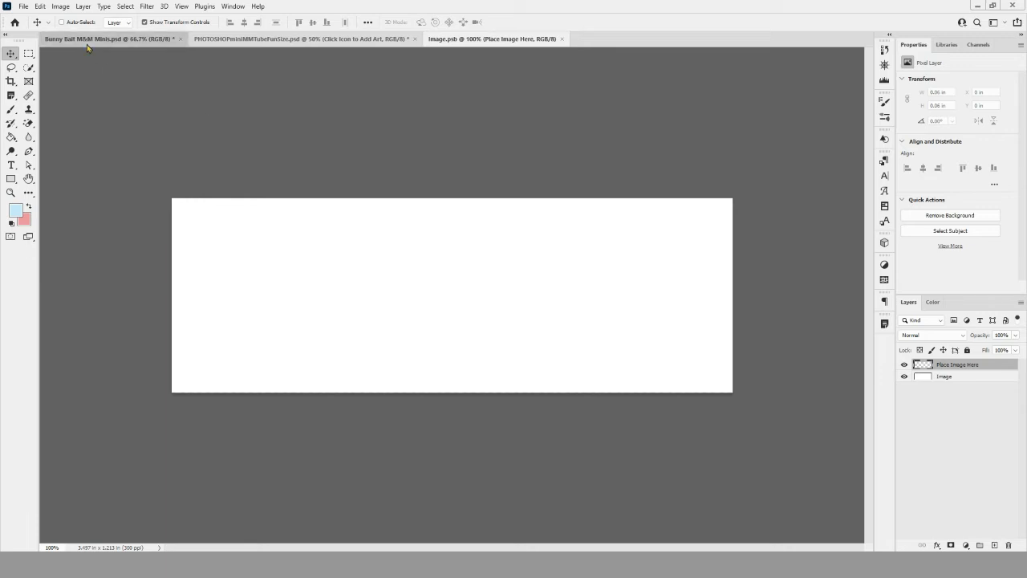
- Bring the Bunny Bait M&M Minis label document to the front
click(109, 39)
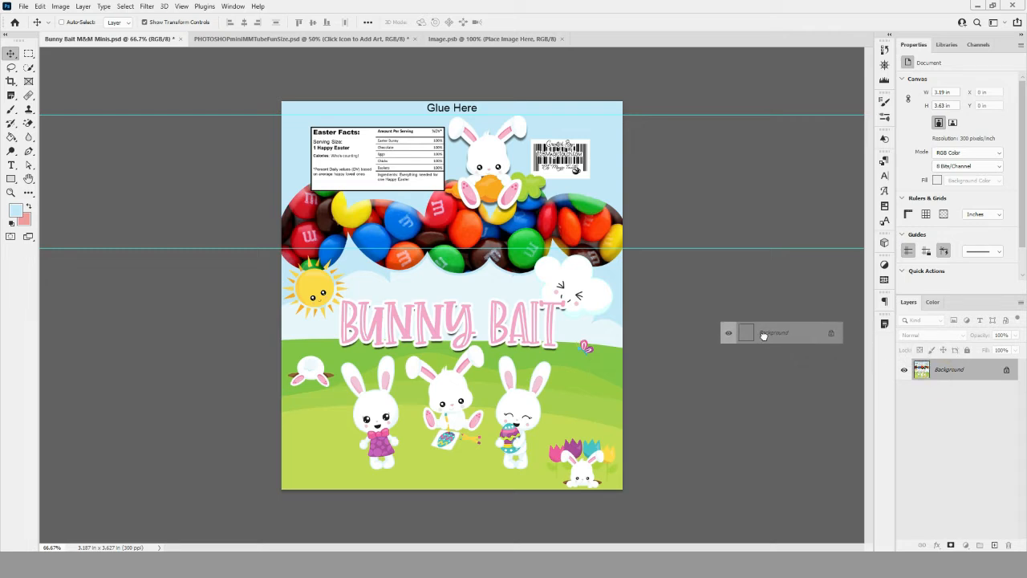
- Drag the Bunny Bait label layer into the wide Image.psb placeholder document
drag(774, 333, 690, 264)
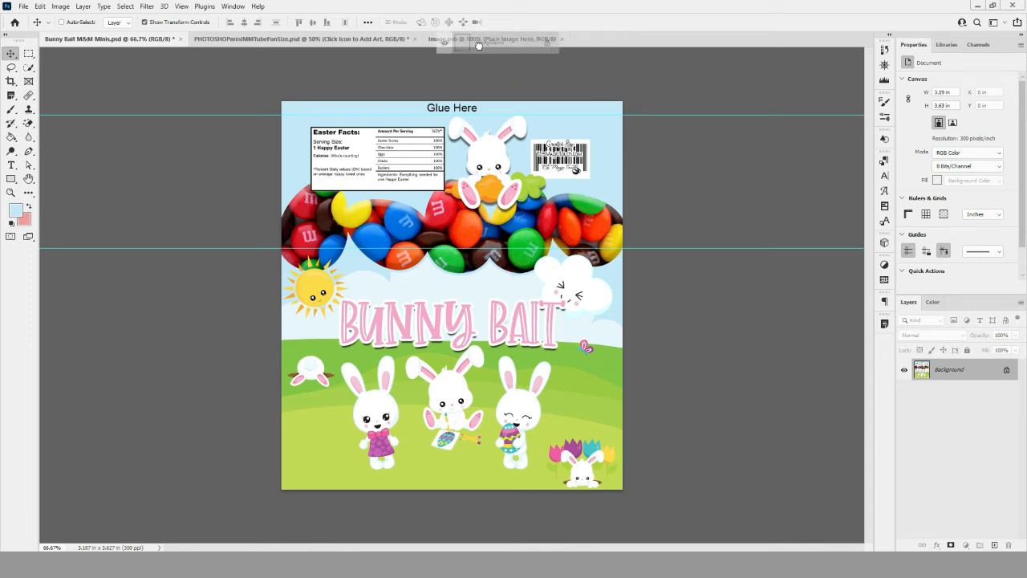
click(498, 39)
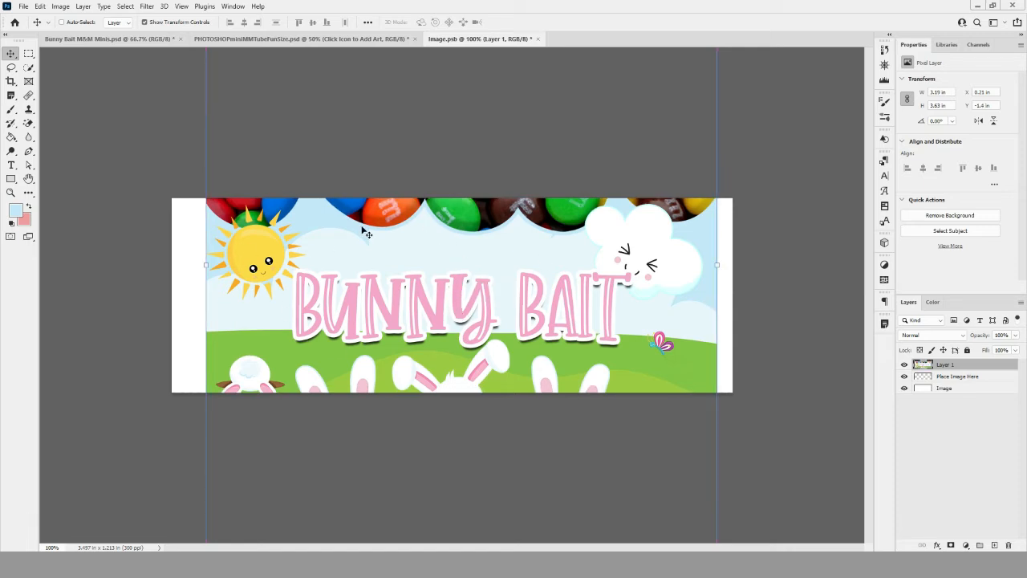
mouse_move(244, 280)
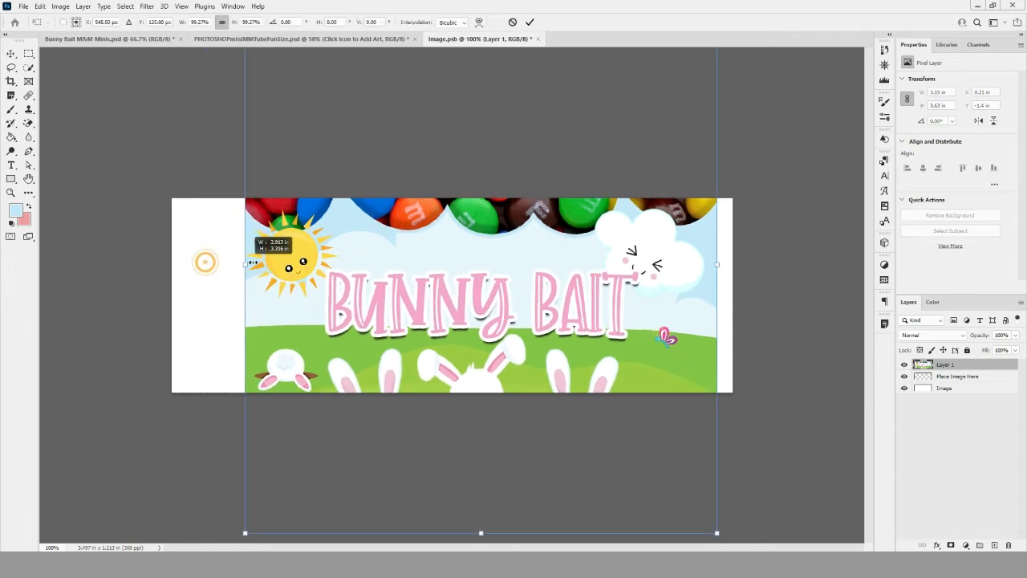
- Stretch the Bunny Bait artwork with Free Transform to span the full canvas width
drag(244, 263, 340, 263)
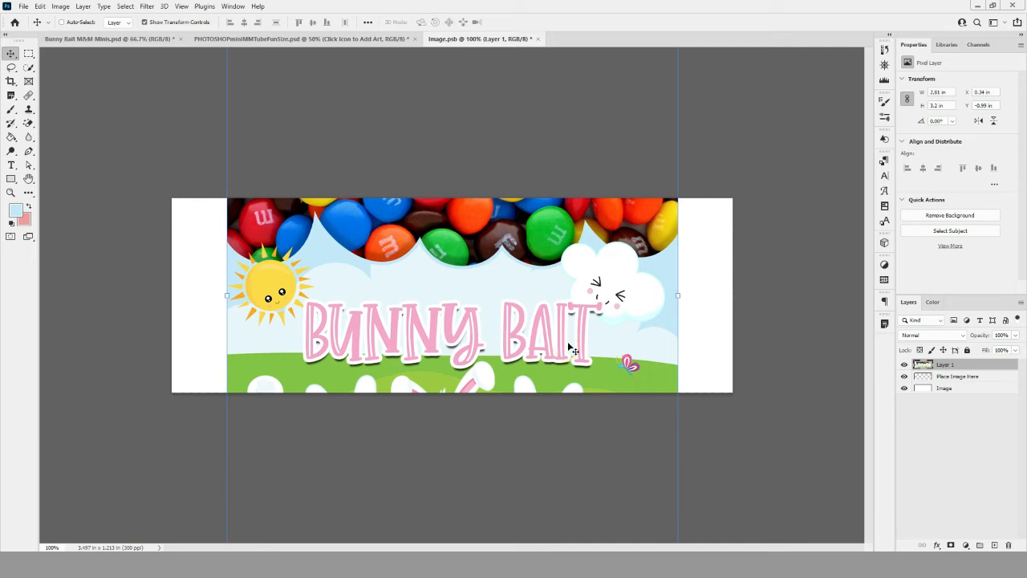
mouse_move(990, 526)
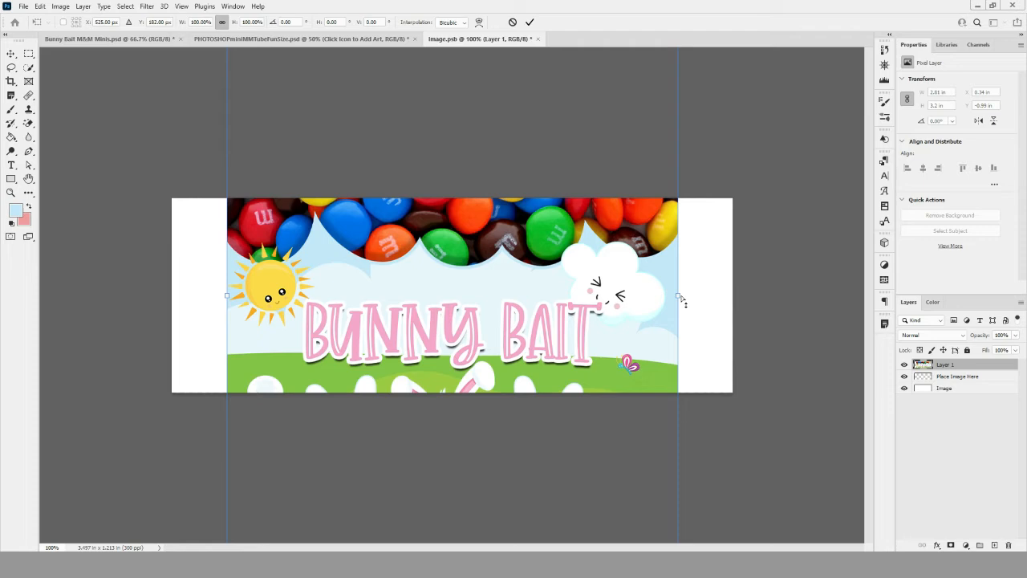
drag(680, 296, 724, 302)
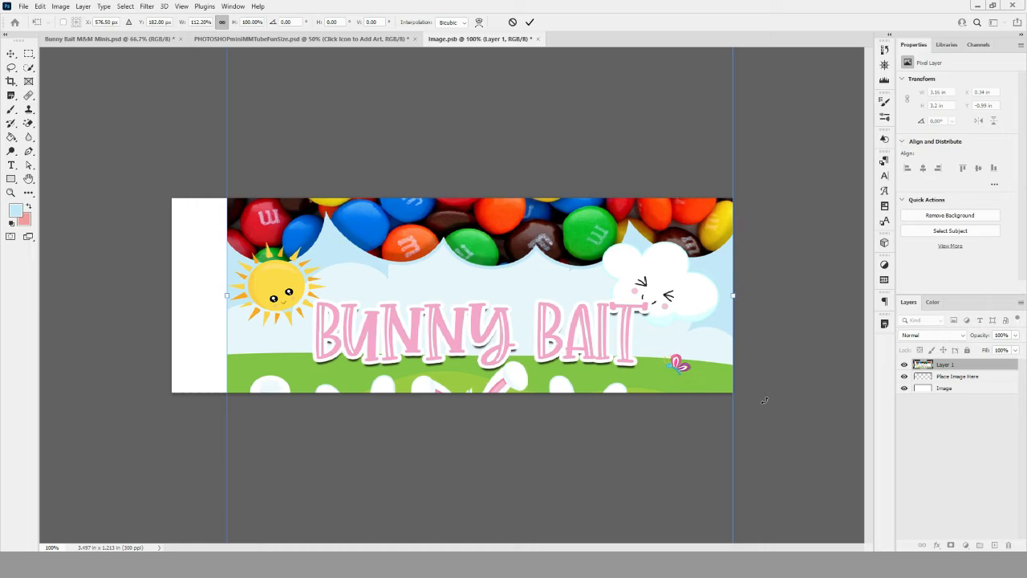
mouse_move(212, 302)
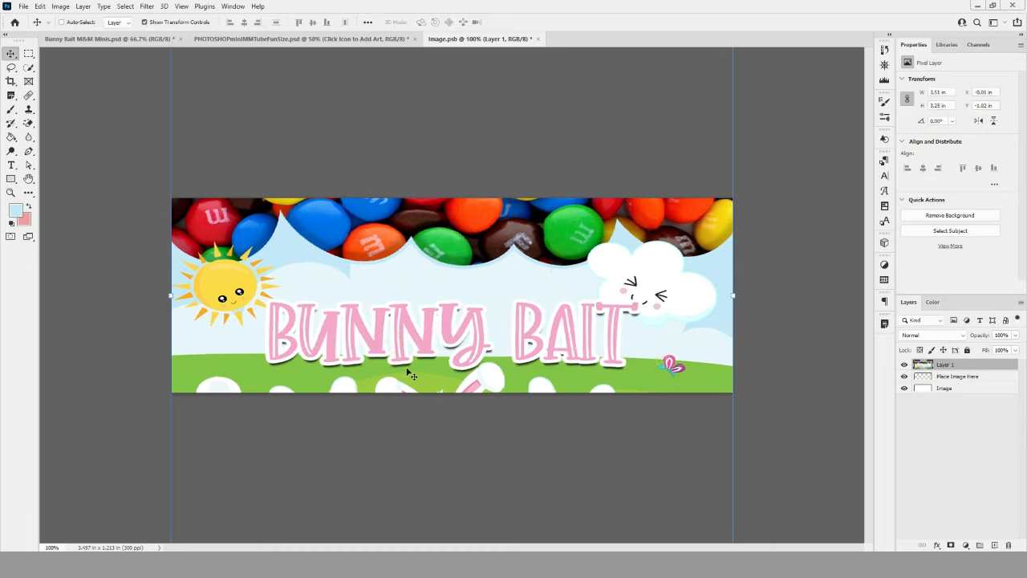
- Save the label smart object and return to the candy tube mockup showing the Bunny Bait label
click(22, 6)
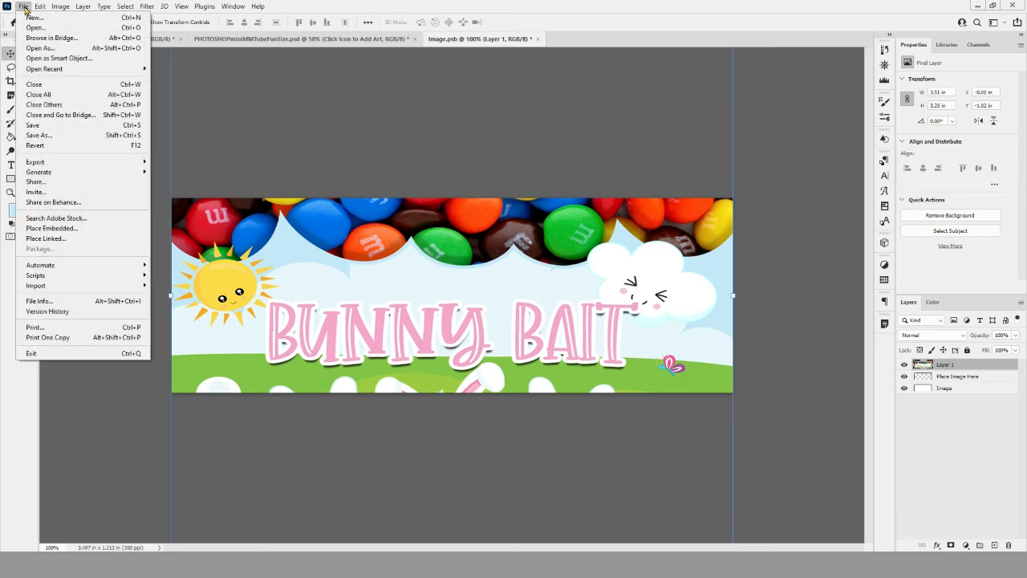
mouse_move(34, 125)
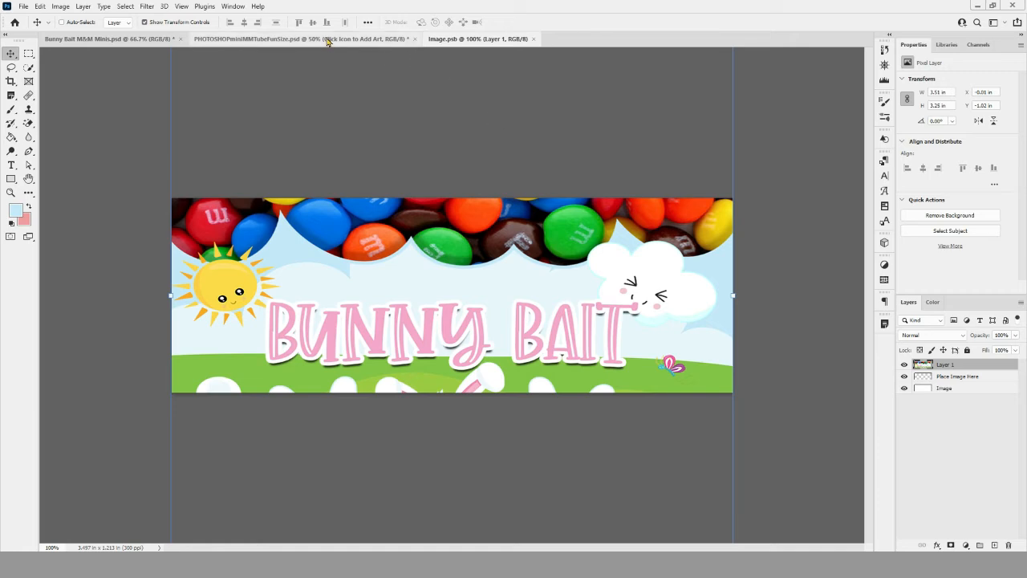
click(304, 38)
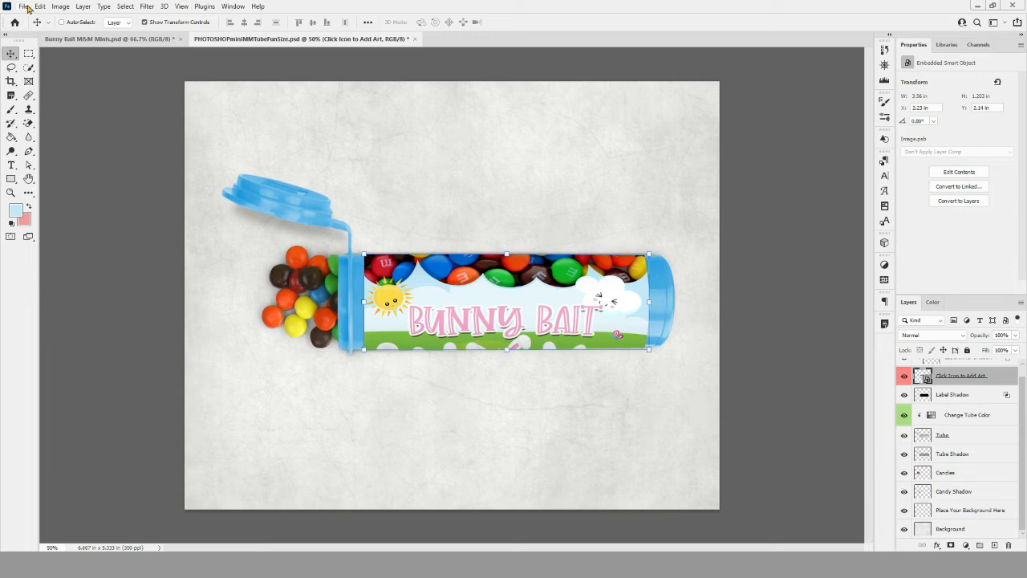
- Create a new blank white square document via File > New
click(22, 6)
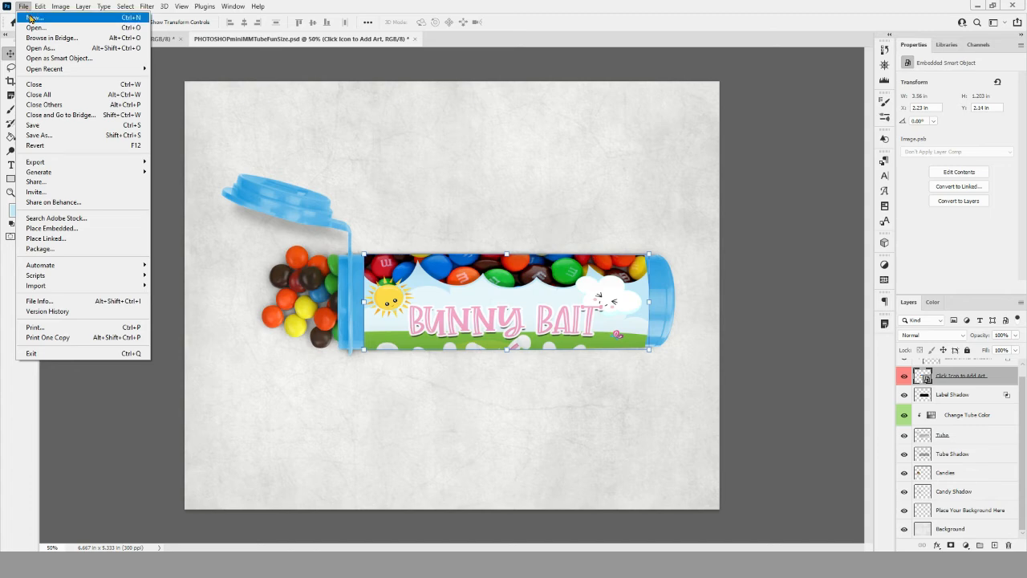
click(35, 17)
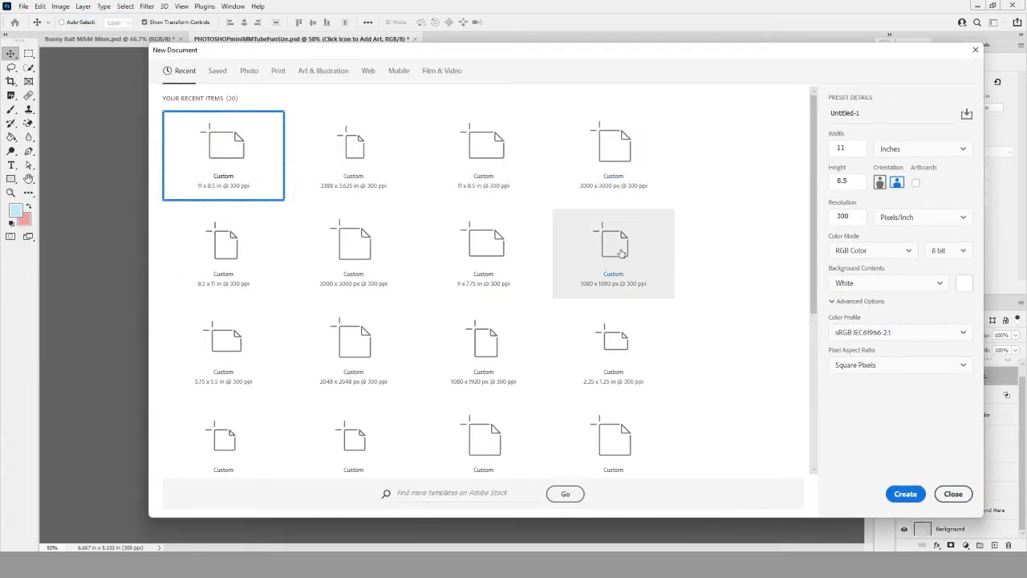
click(905, 495)
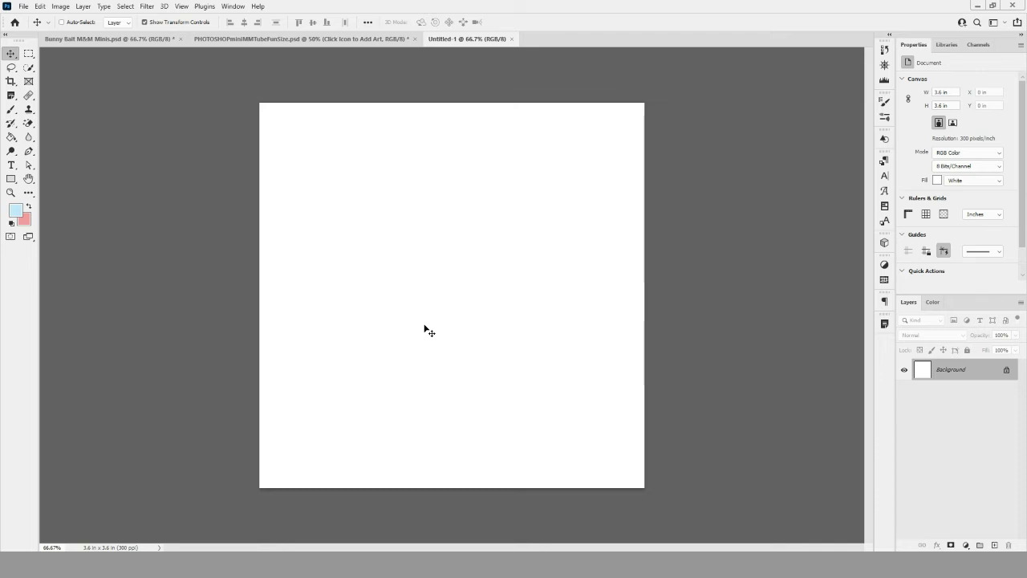
mouse_move(848, 528)
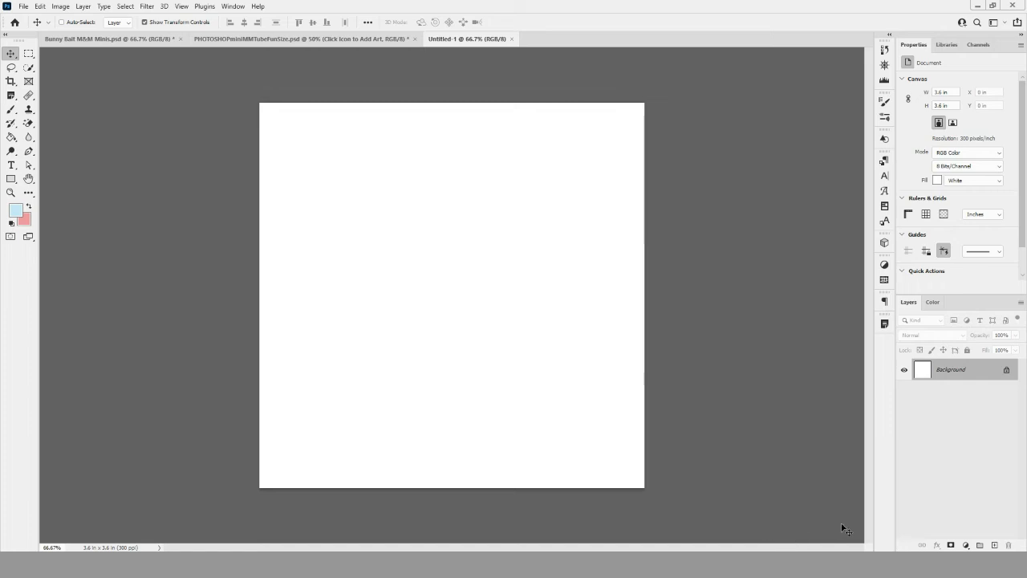
mouse_move(718, 485)
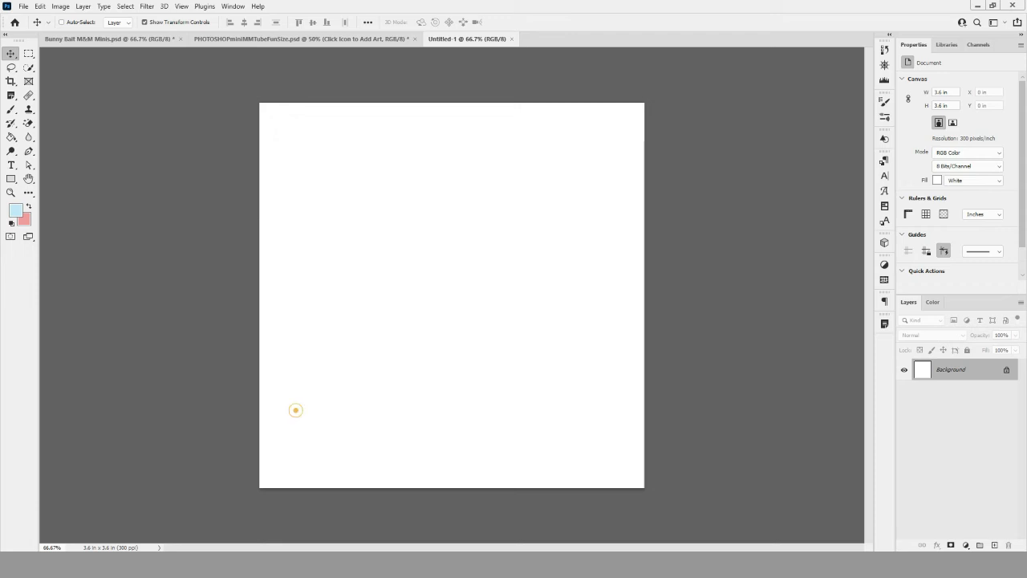
mouse_move(456, 302)
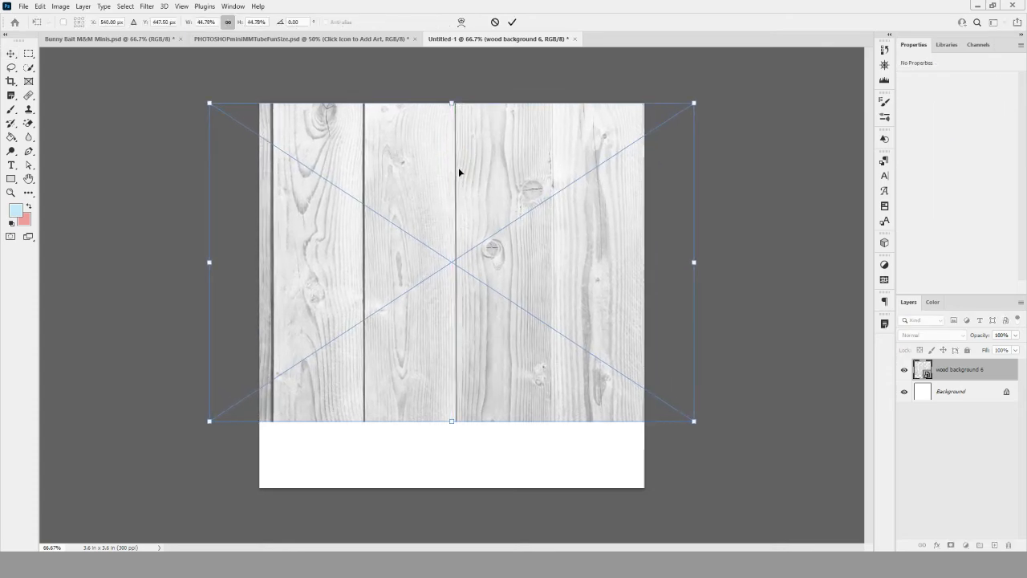
- Scale the wood image to cover the square canvas, commit it, and return to the tube mockup
drag(453, 421, 452, 472)
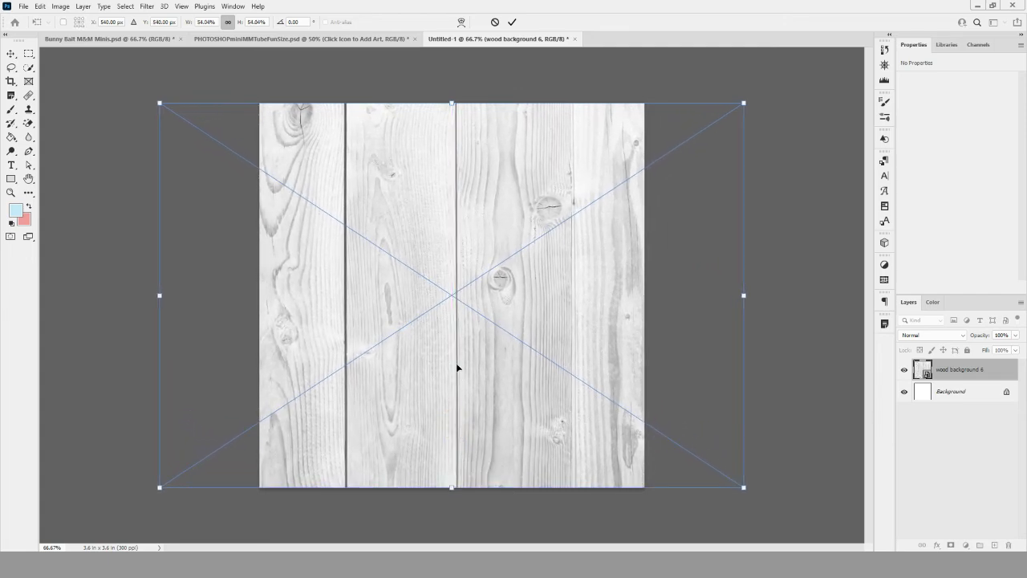
click(513, 23)
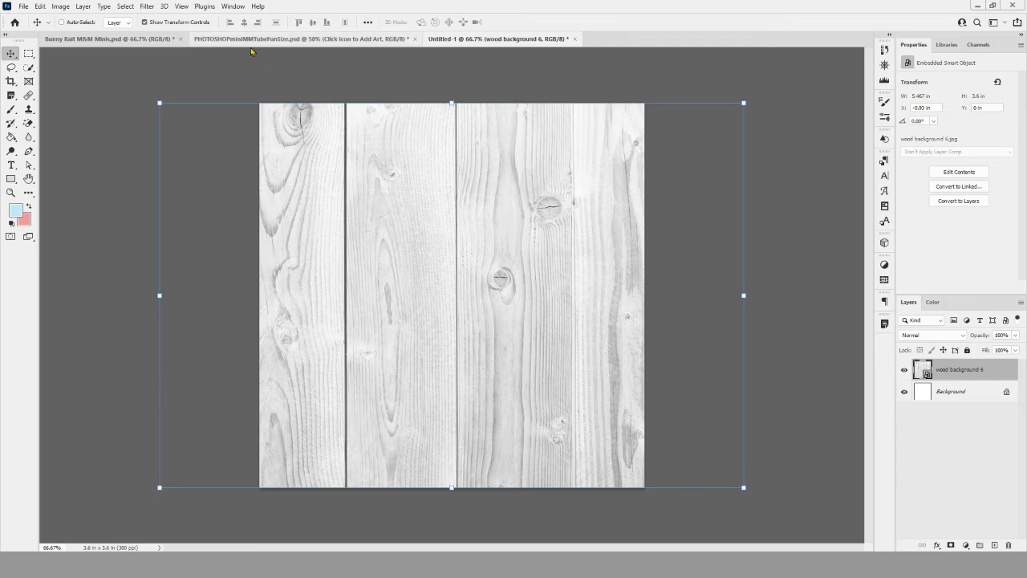
click(302, 39)
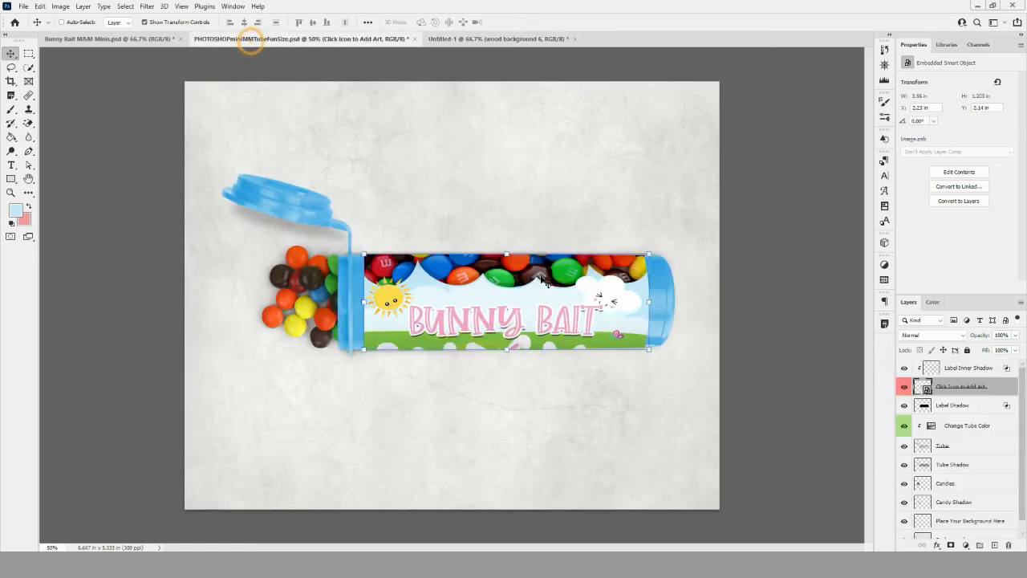
mouse_move(488, 371)
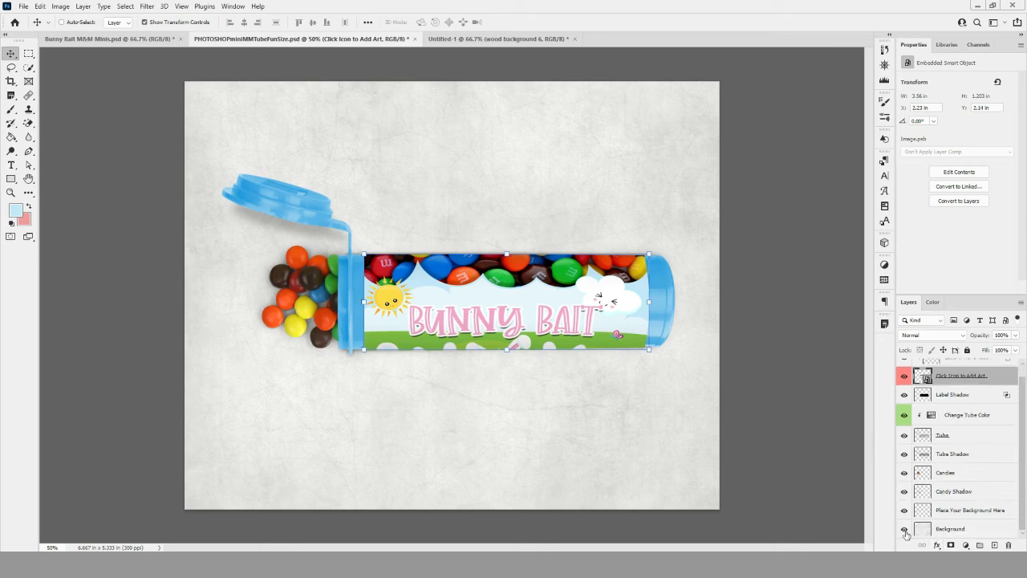
- Hide the textured Background layer and merge the visible Bunny Bait tube layers into one layer
click(905, 528)
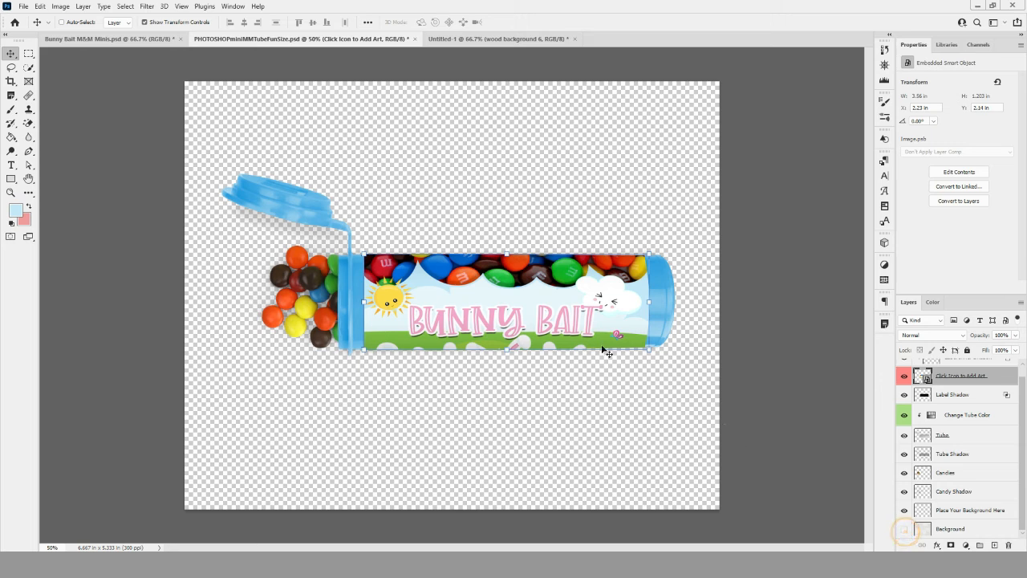
click(905, 528)
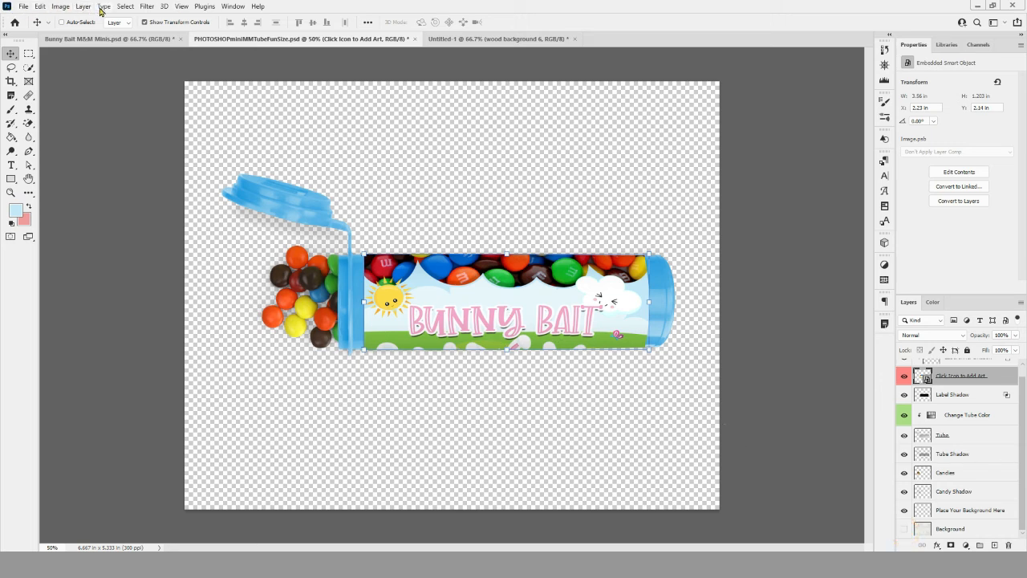
click(83, 6)
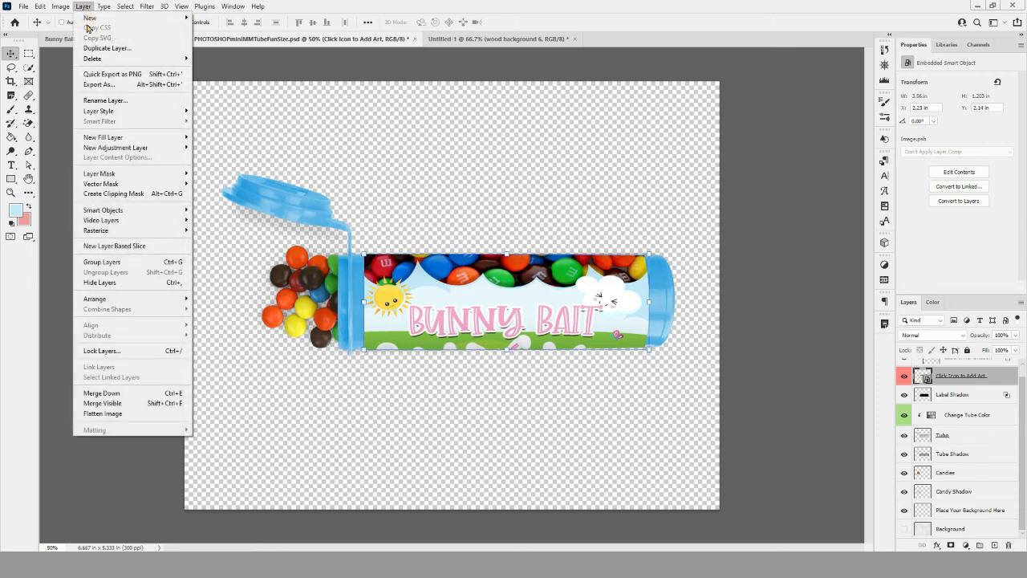
mouse_move(93, 298)
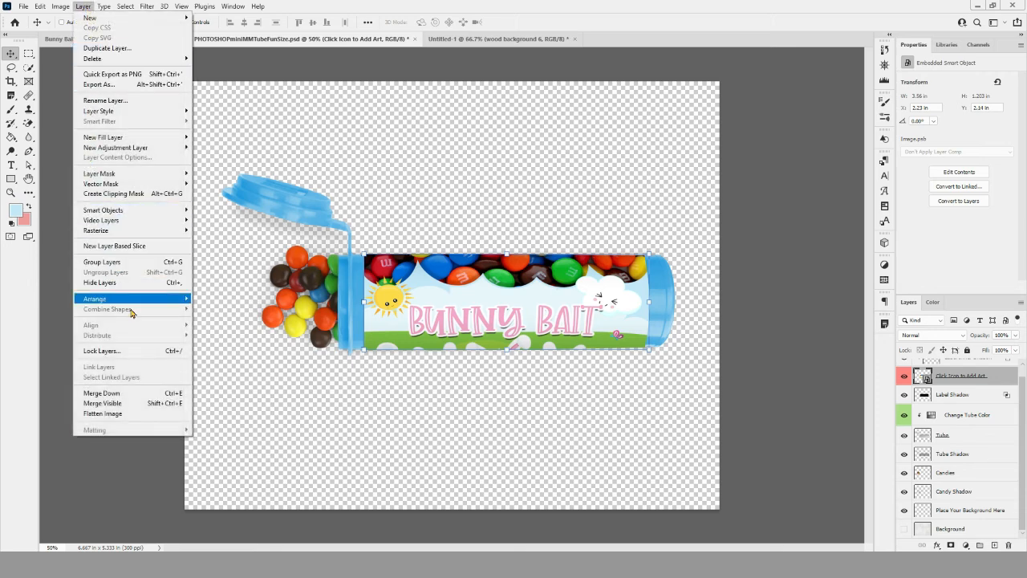
mouse_move(131, 393)
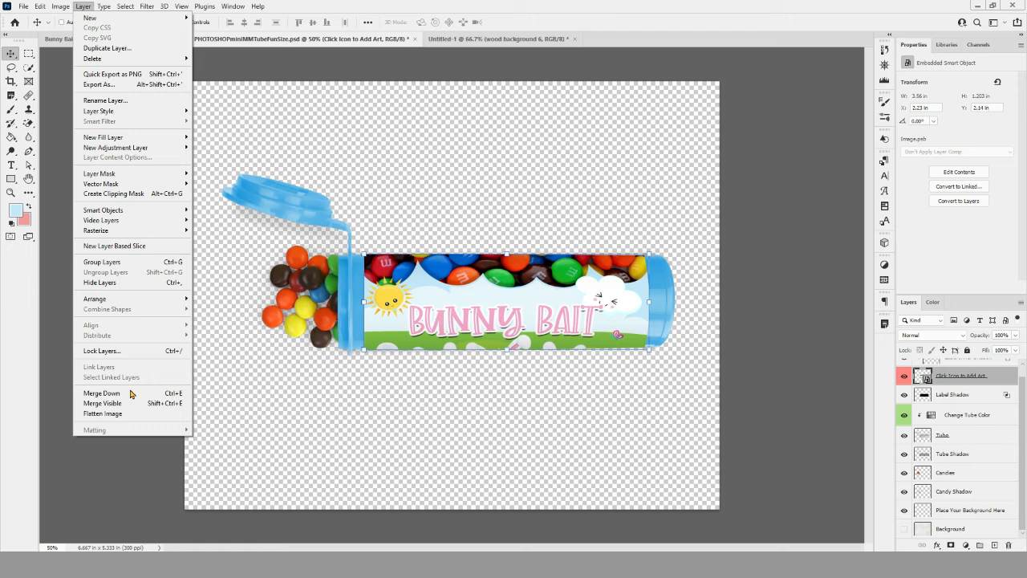
mouse_move(103, 403)
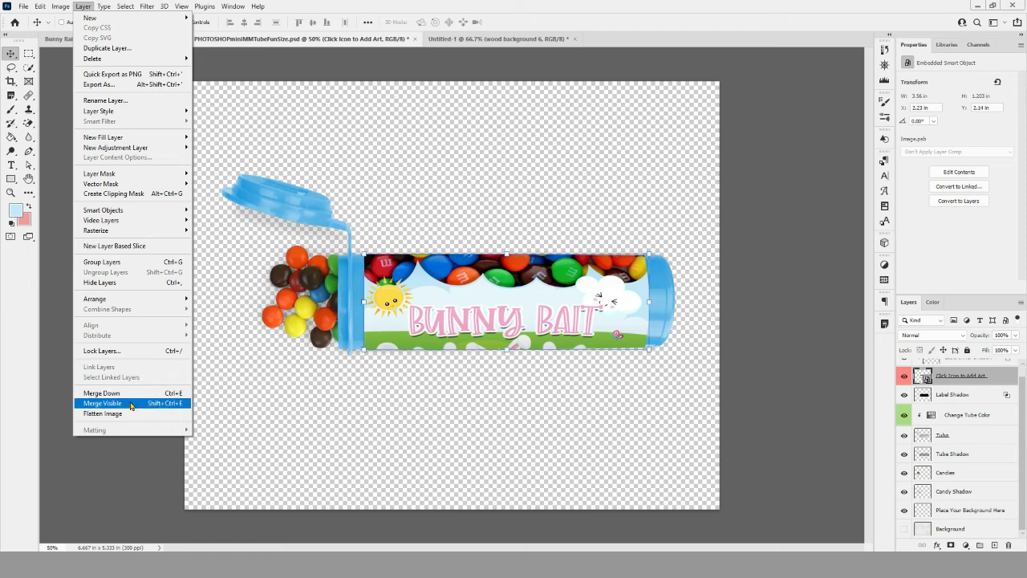
click(103, 403)
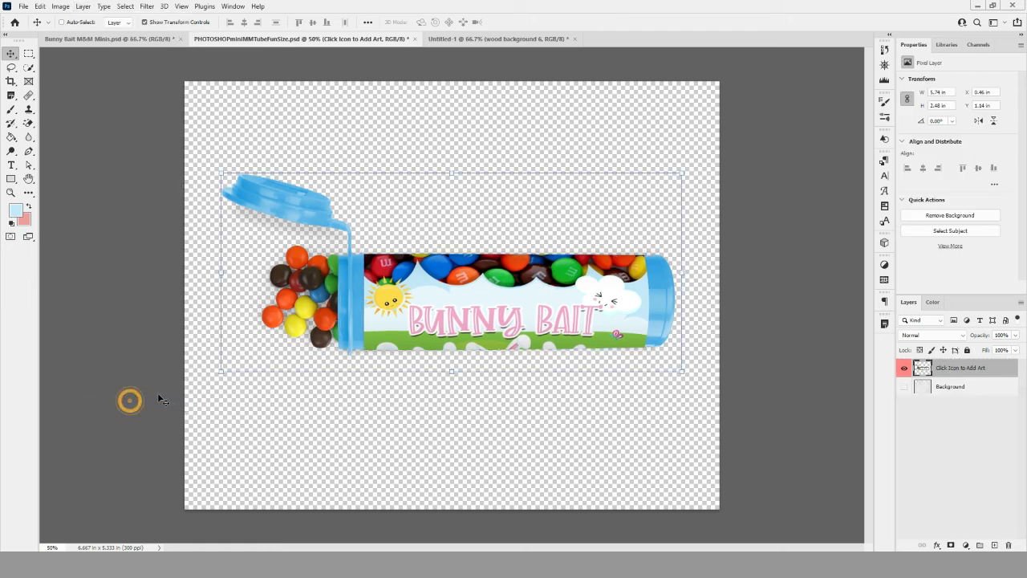
mouse_move(858, 324)
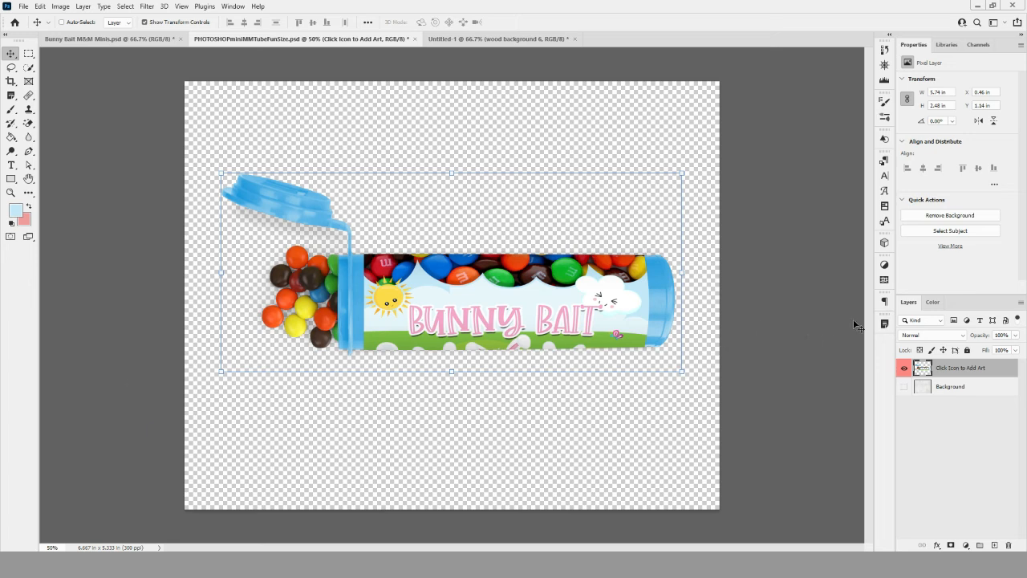
mouse_move(725, 286)
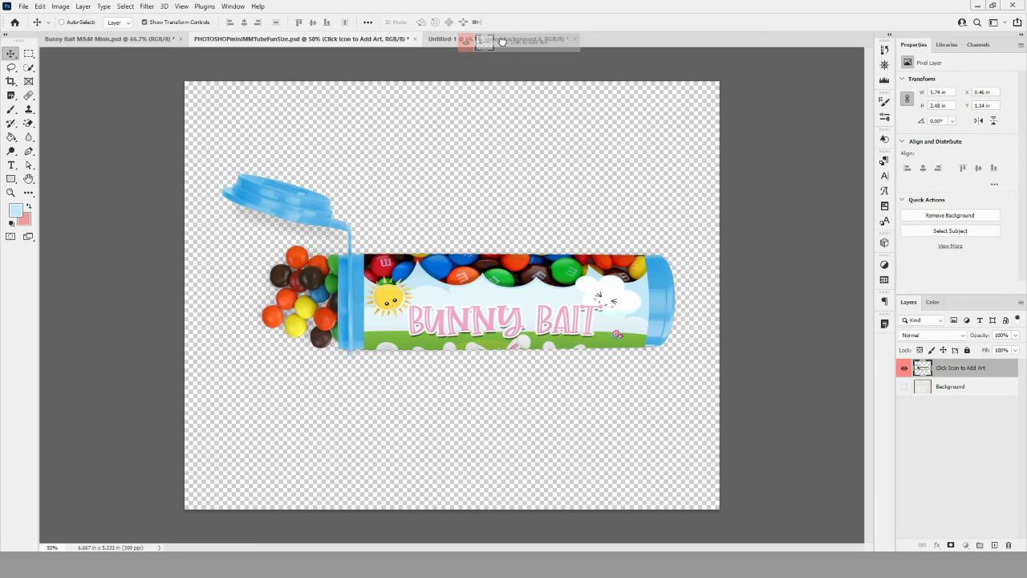
- Drop the merged Bunny Bait tube into the Untitled-1 wood background document as a new layer
click(521, 39)
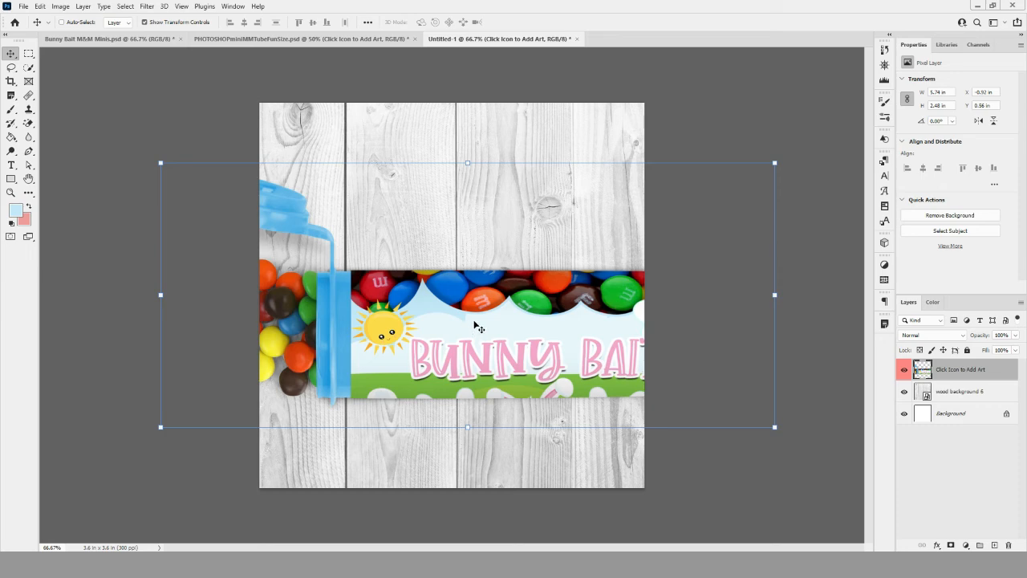
mouse_move(816, 138)
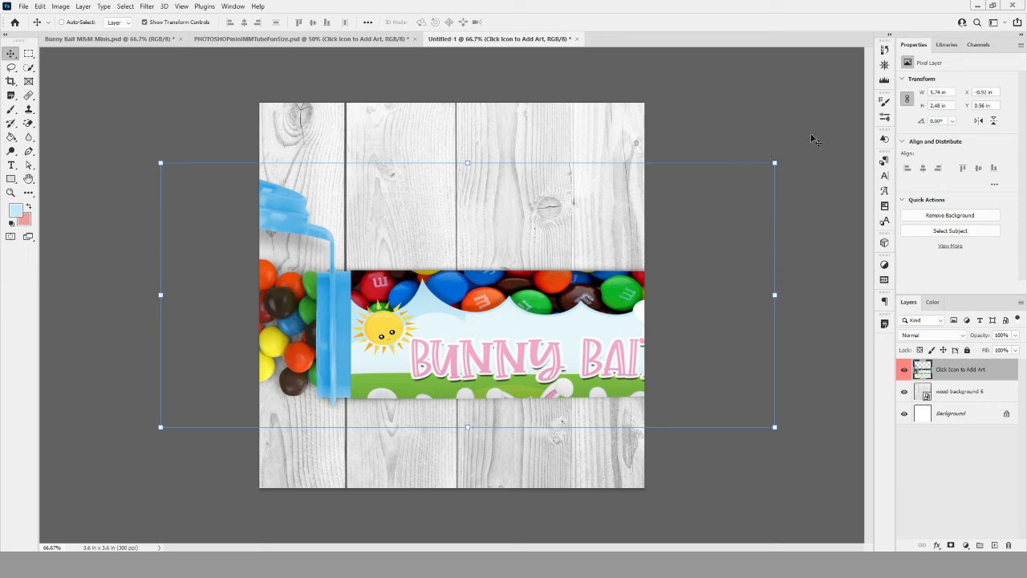
mouse_move(774, 165)
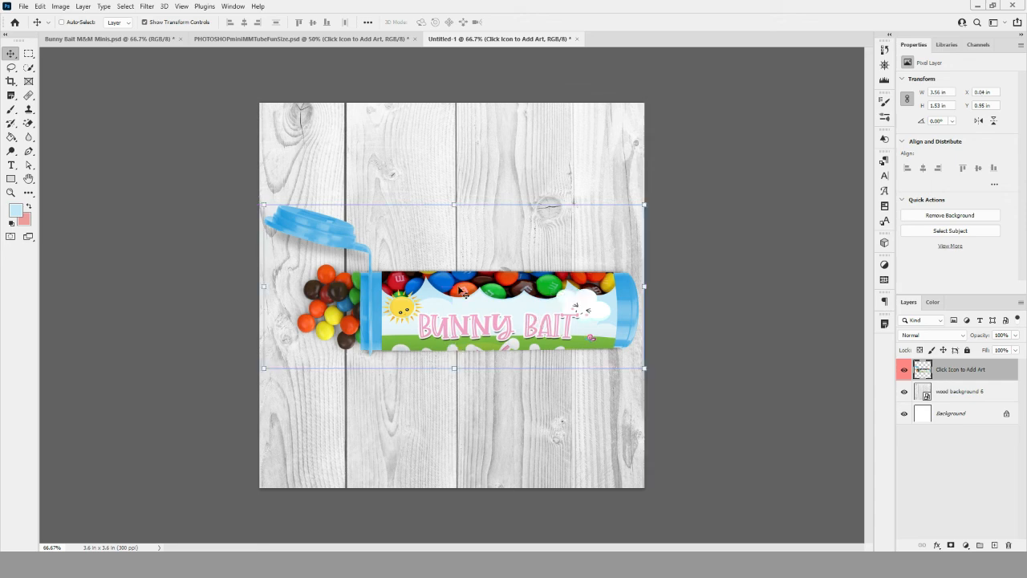
mouse_move(450, 361)
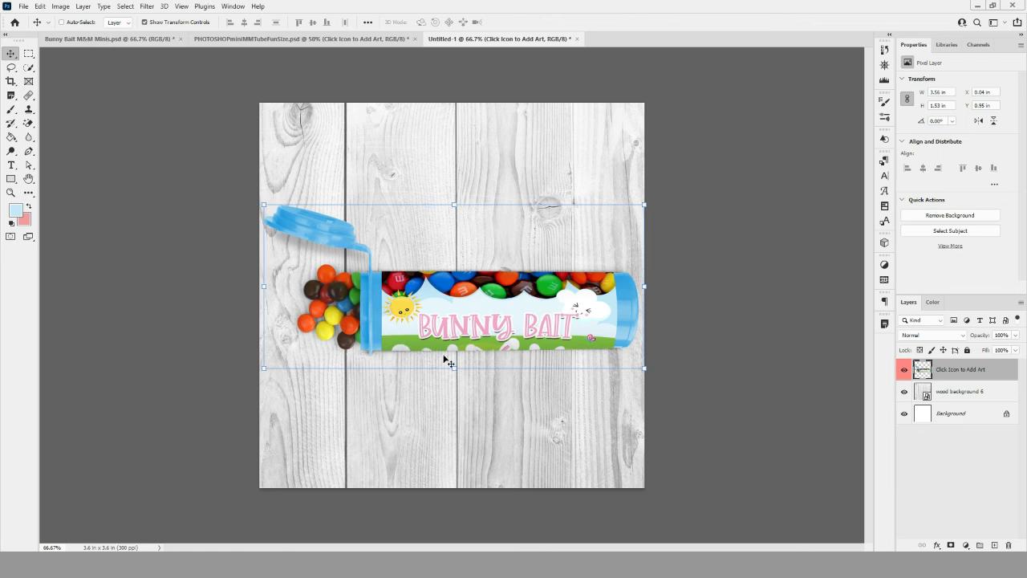
mouse_move(482, 335)
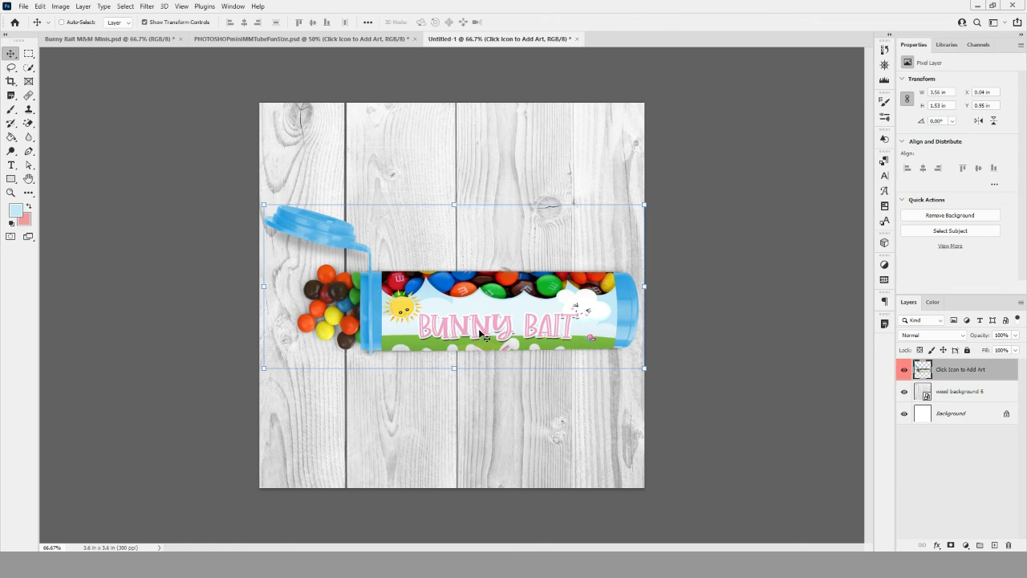